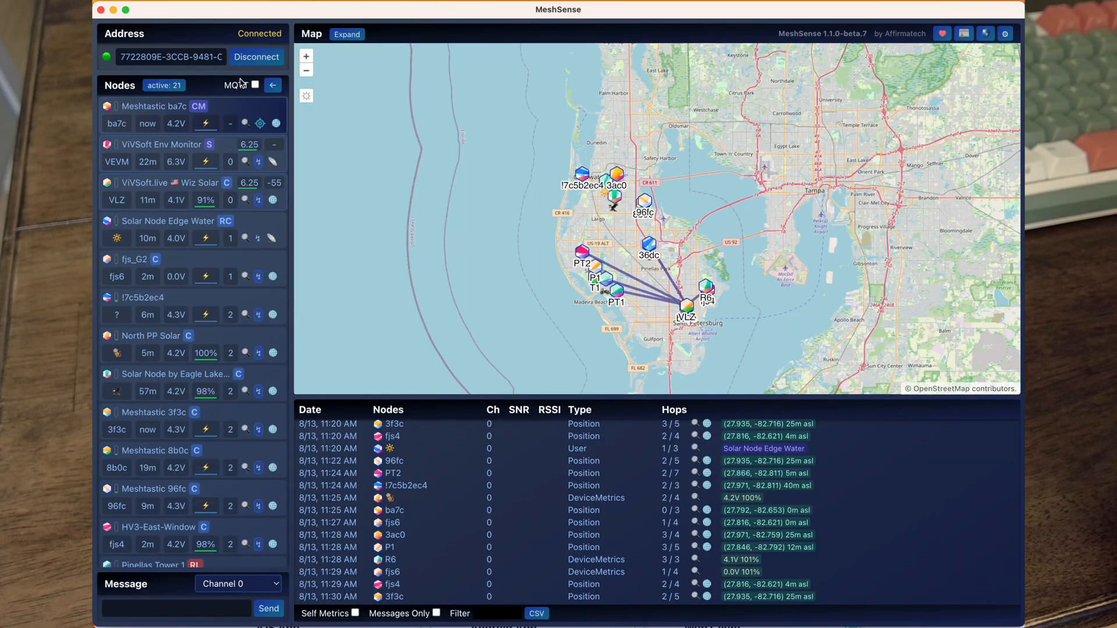
pyautogui.moveTo(226, 192)
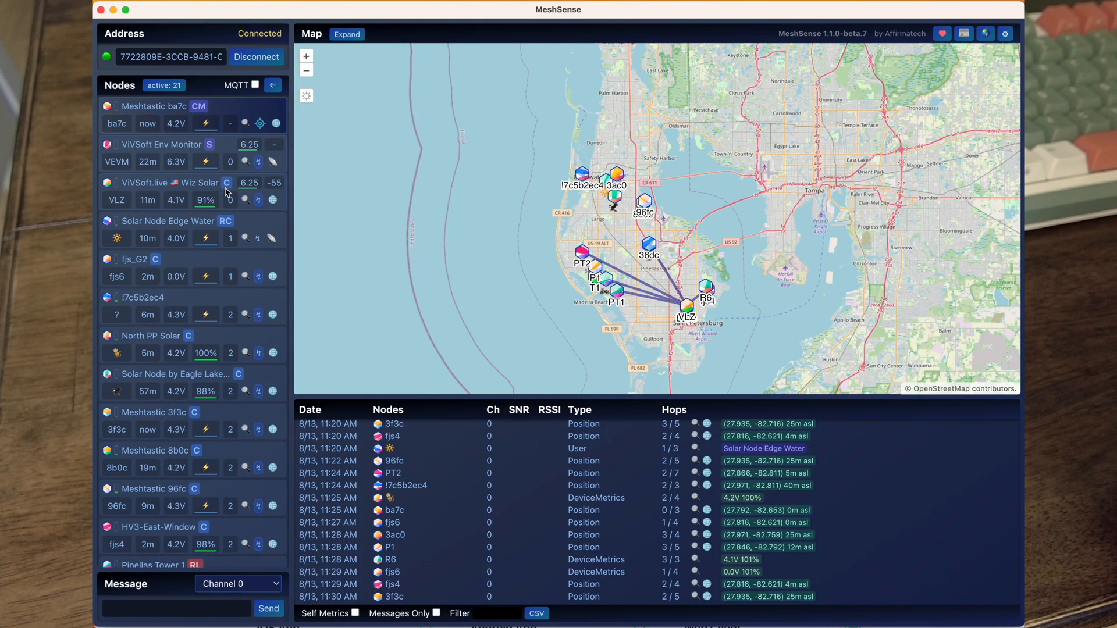
pyautogui.moveTo(248, 341)
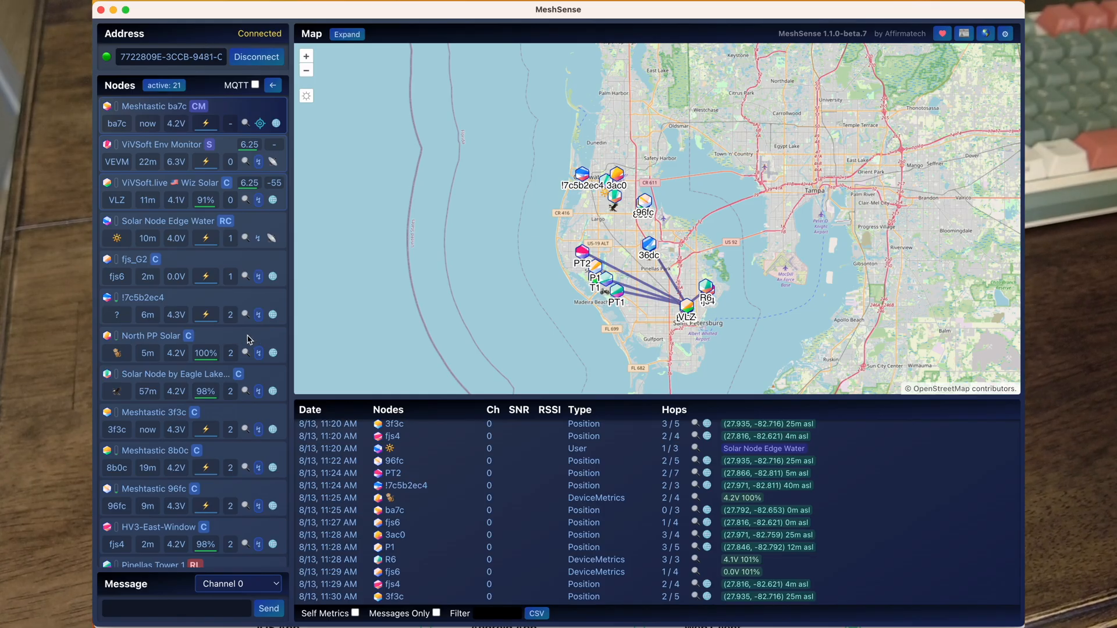
pyautogui.moveTo(222, 186)
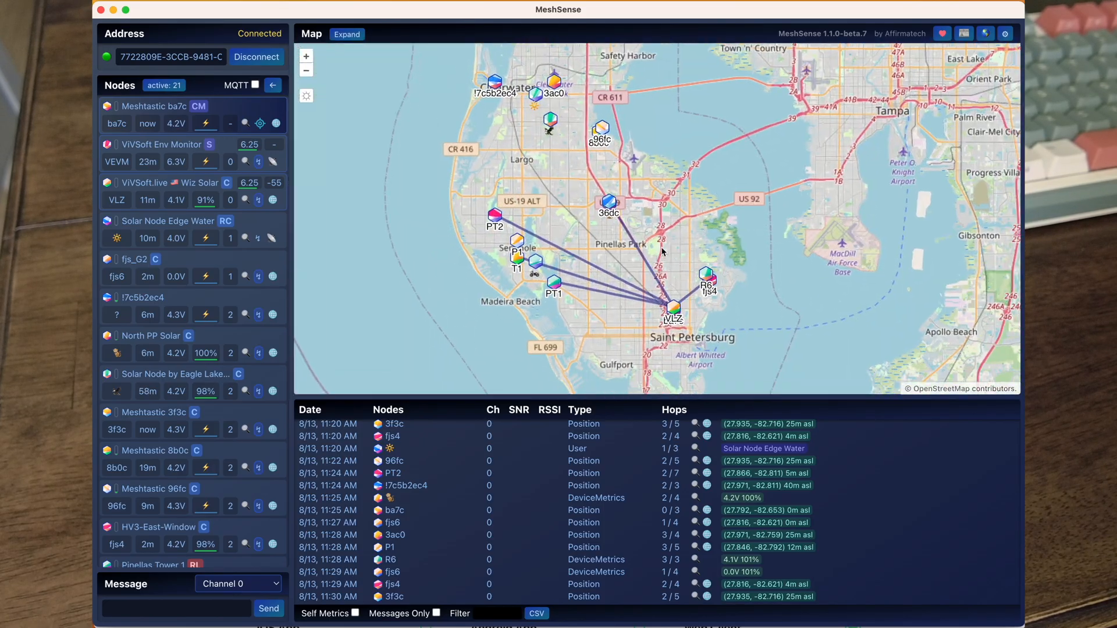
pyautogui.moveTo(410, 588)
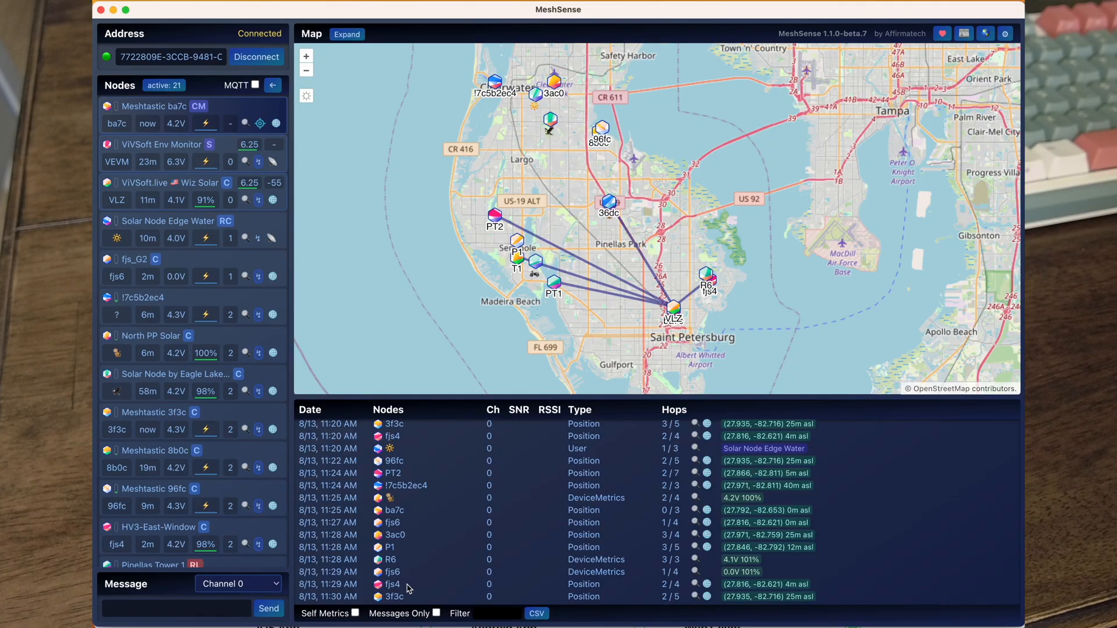
pyautogui.moveTo(203, 346)
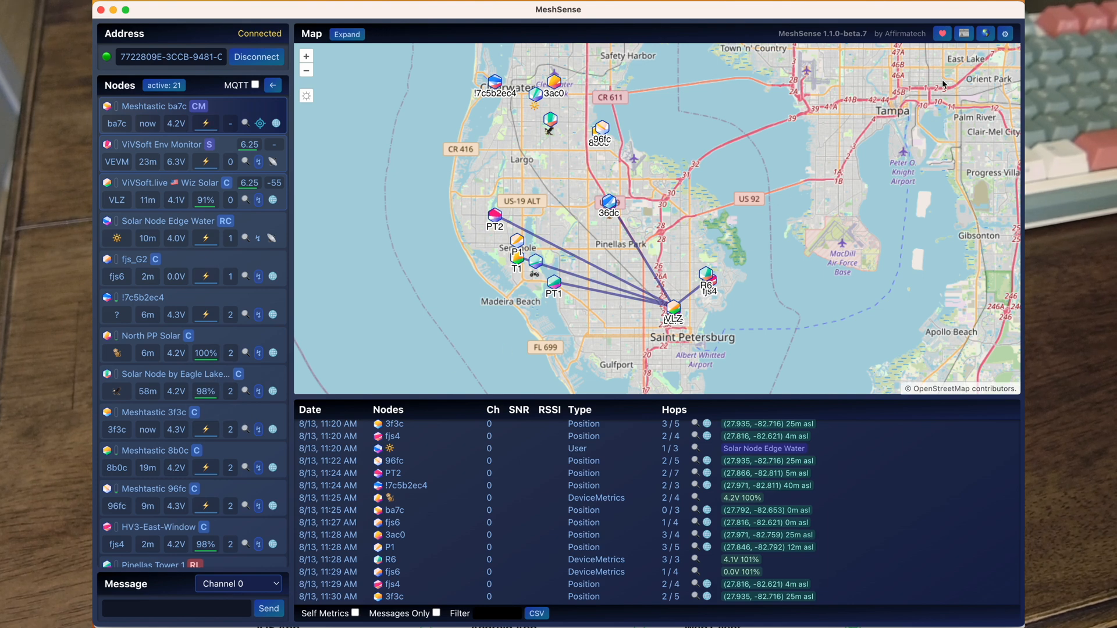
pyautogui.moveTo(705, 251)
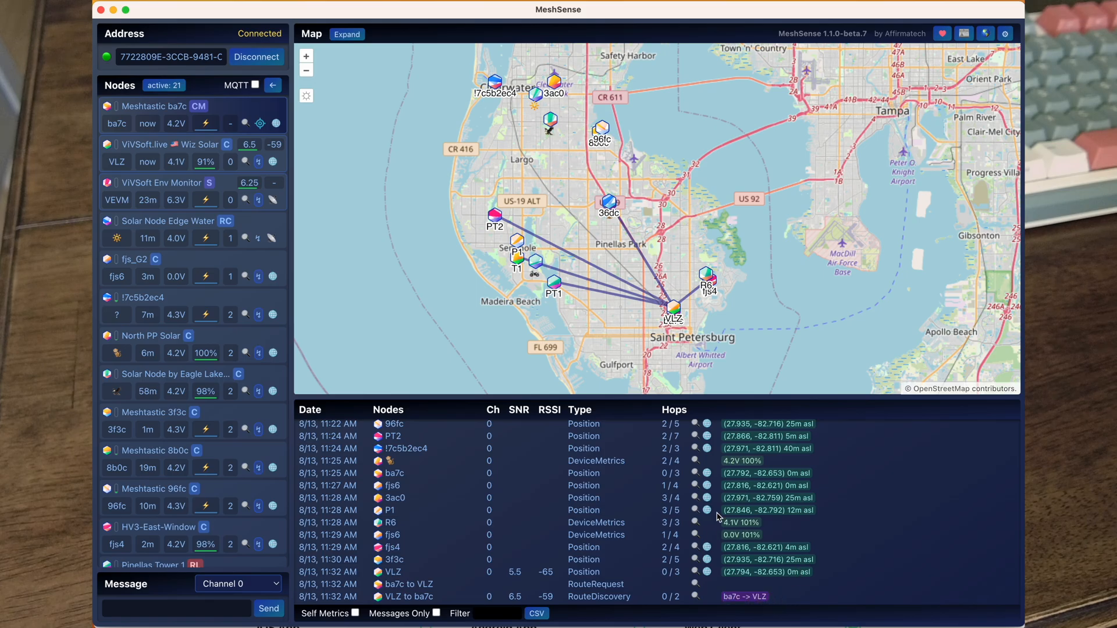
pyautogui.moveTo(668, 513)
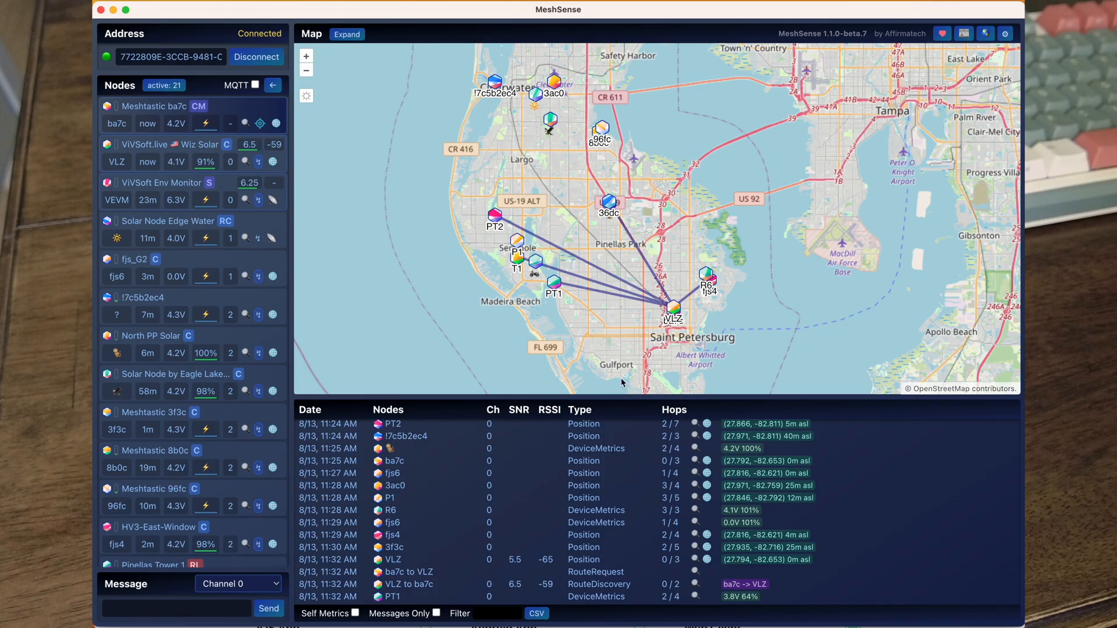
pyautogui.moveTo(596, 201)
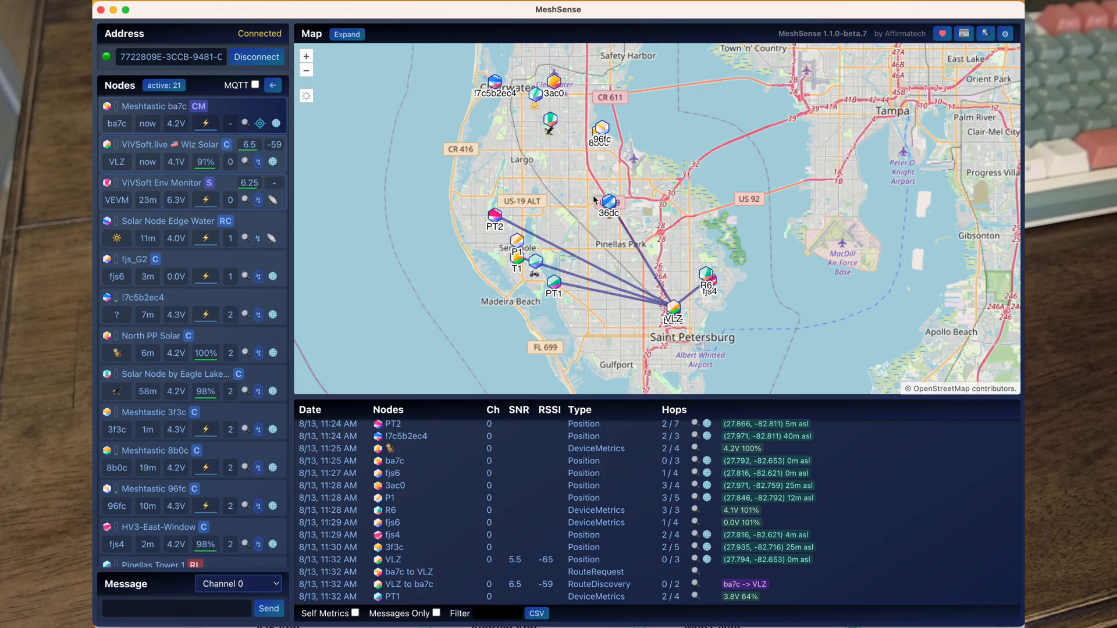
pyautogui.moveTo(692, 272)
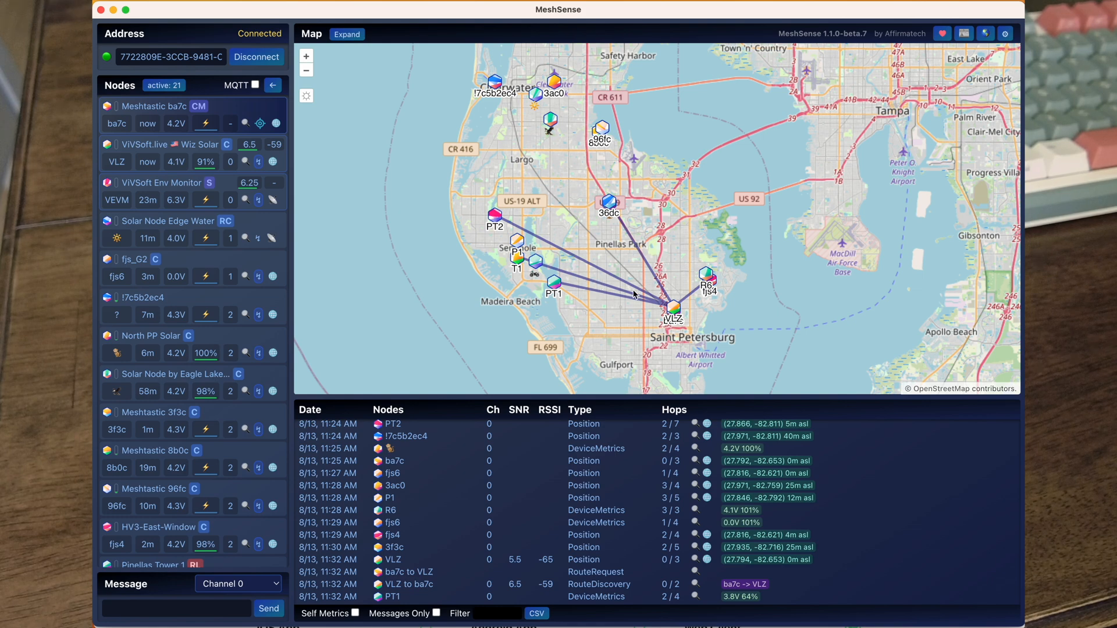
pyautogui.moveTo(676, 286)
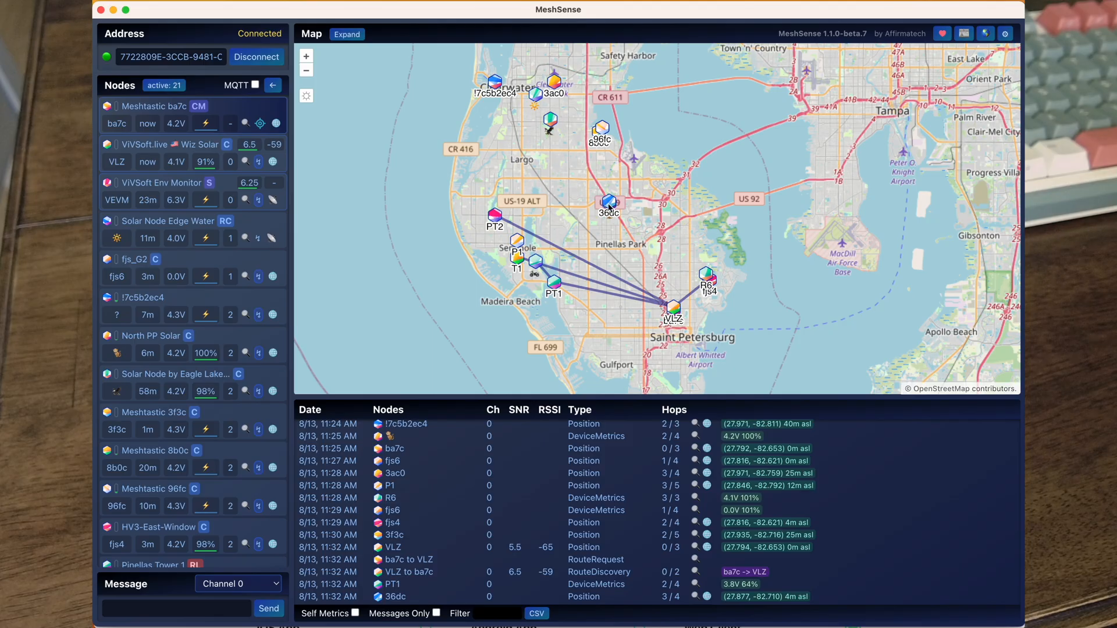
pyautogui.moveTo(648, 249)
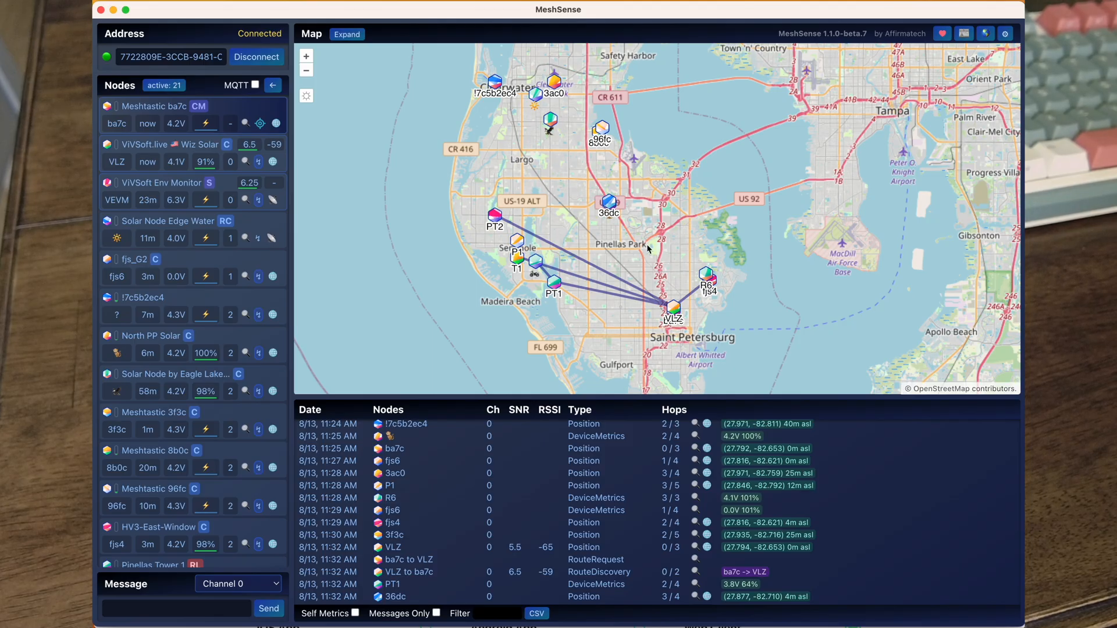
pyautogui.moveTo(667, 292)
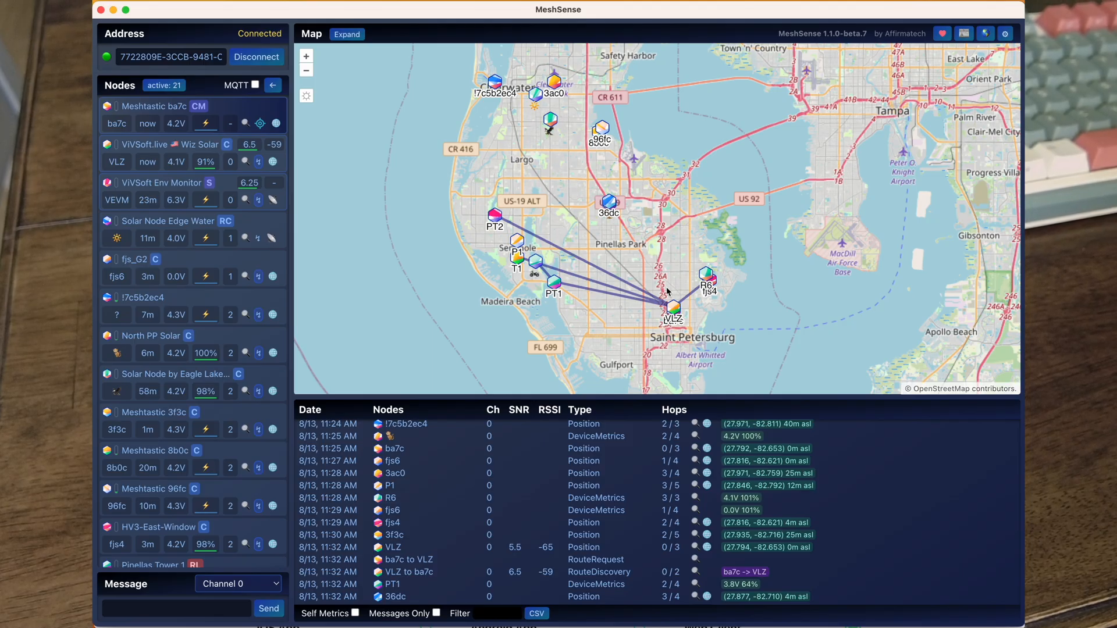
pyautogui.moveTo(673, 223)
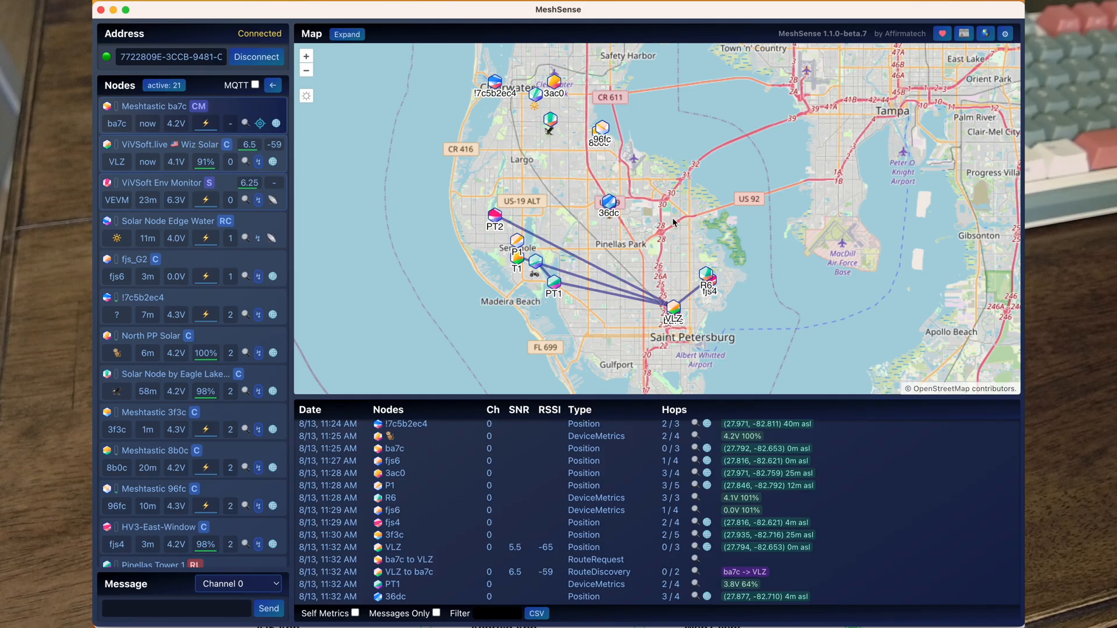
pyautogui.moveTo(656, 277)
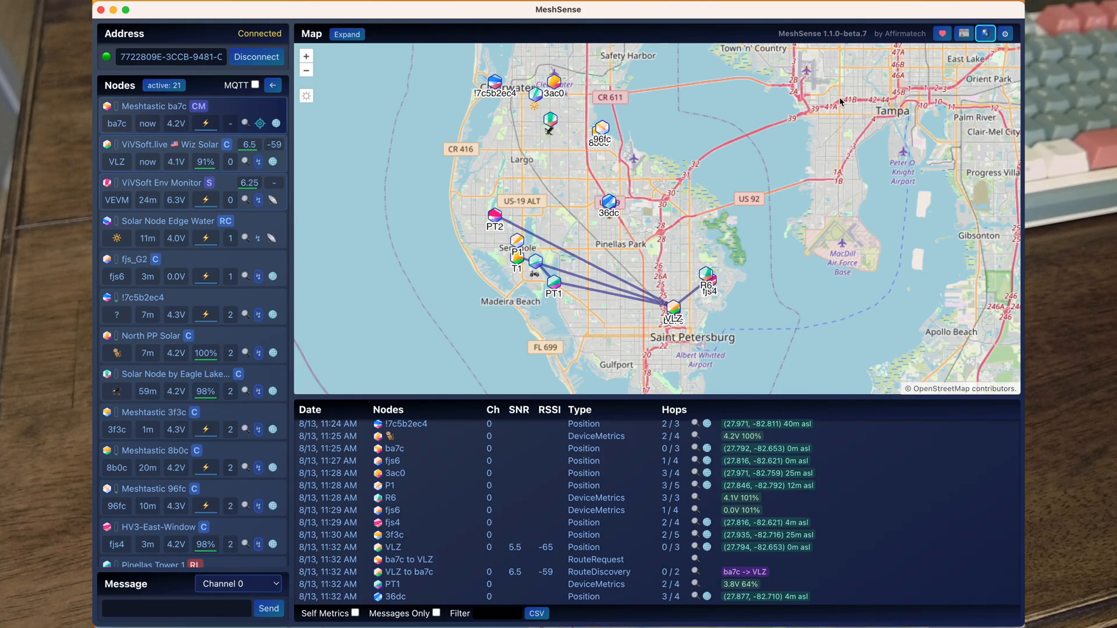
pyautogui.moveTo(841, 101)
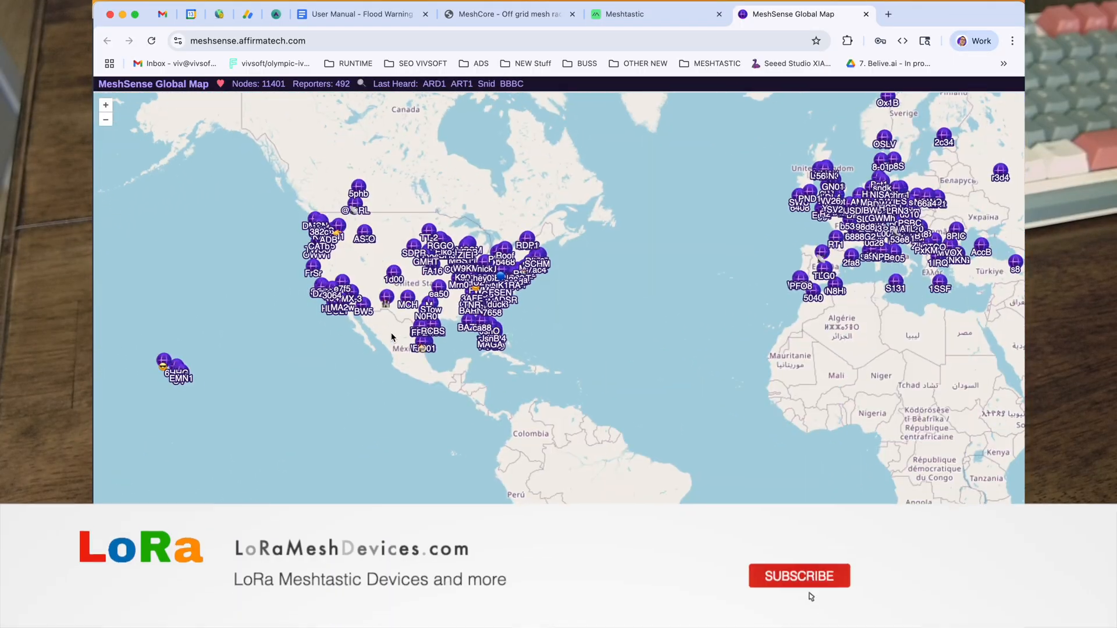
# - Open the MeshSense Global Map showing 11,401 nodes from 492 reporters
pyautogui.click(799, 575)
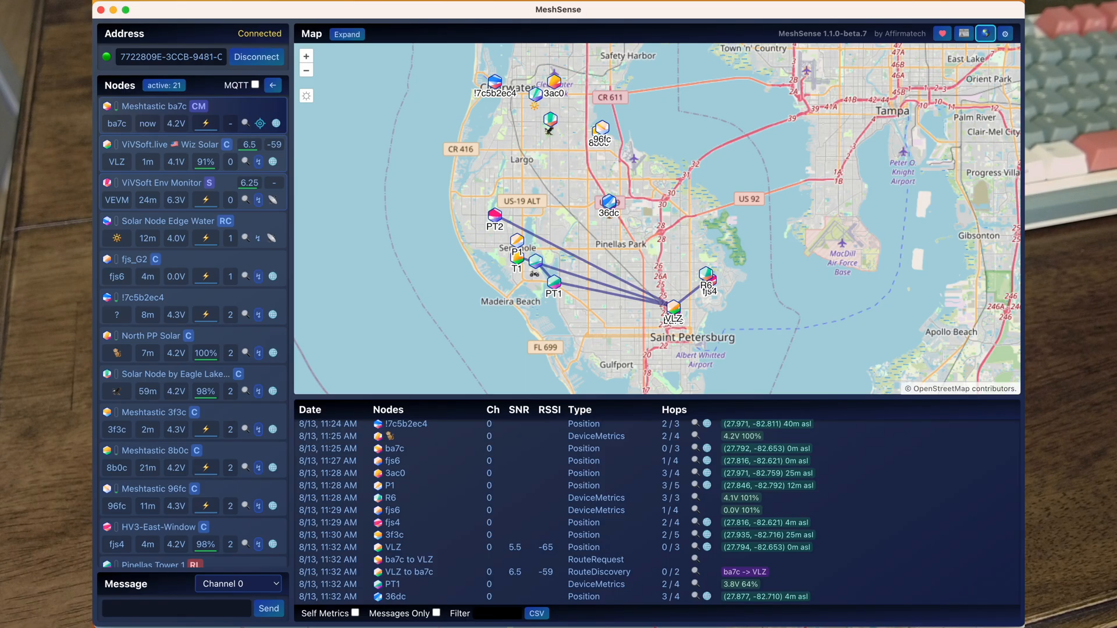
pyautogui.moveTo(587, 213)
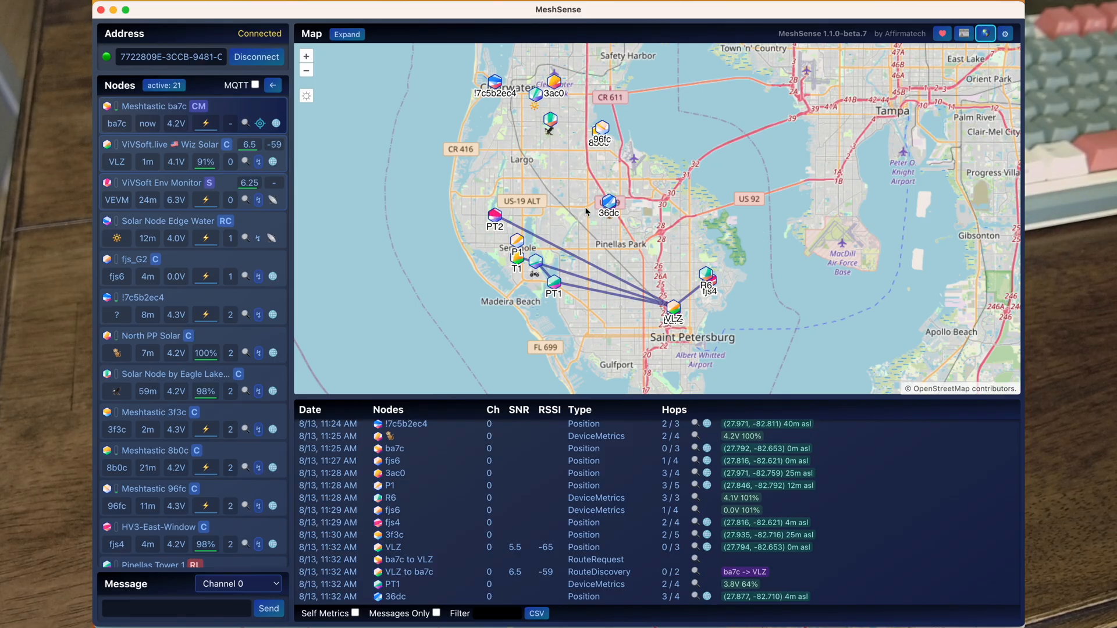
pyautogui.moveTo(512, 256)
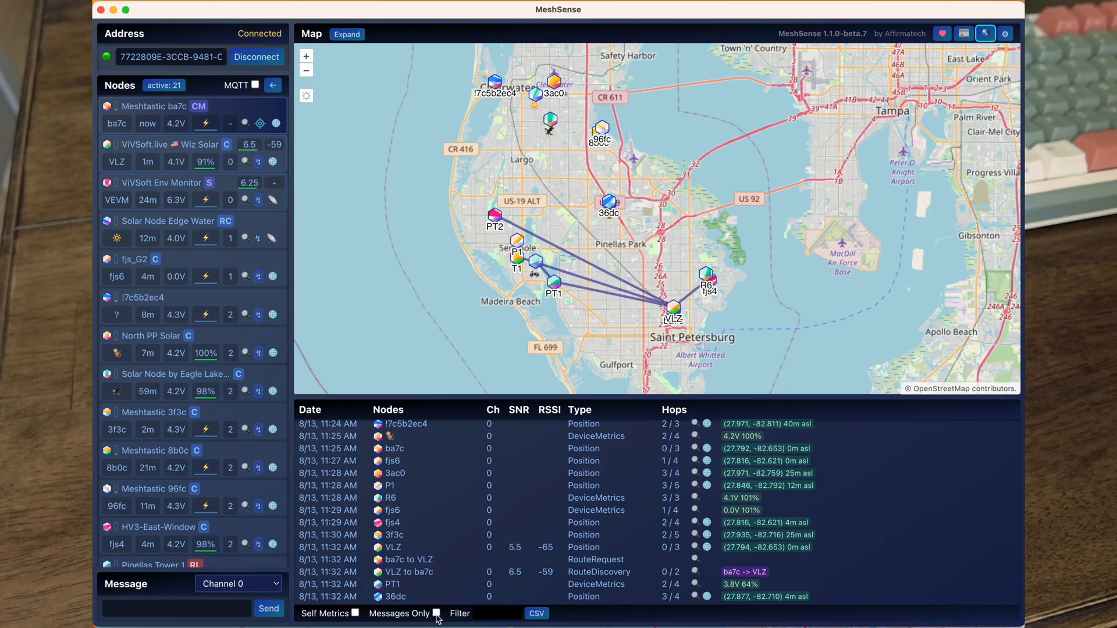
# - View Tampa Bay nodes and links on the Global Map, then go to MeshCore Web Flasher
pyautogui.click(175, 608)
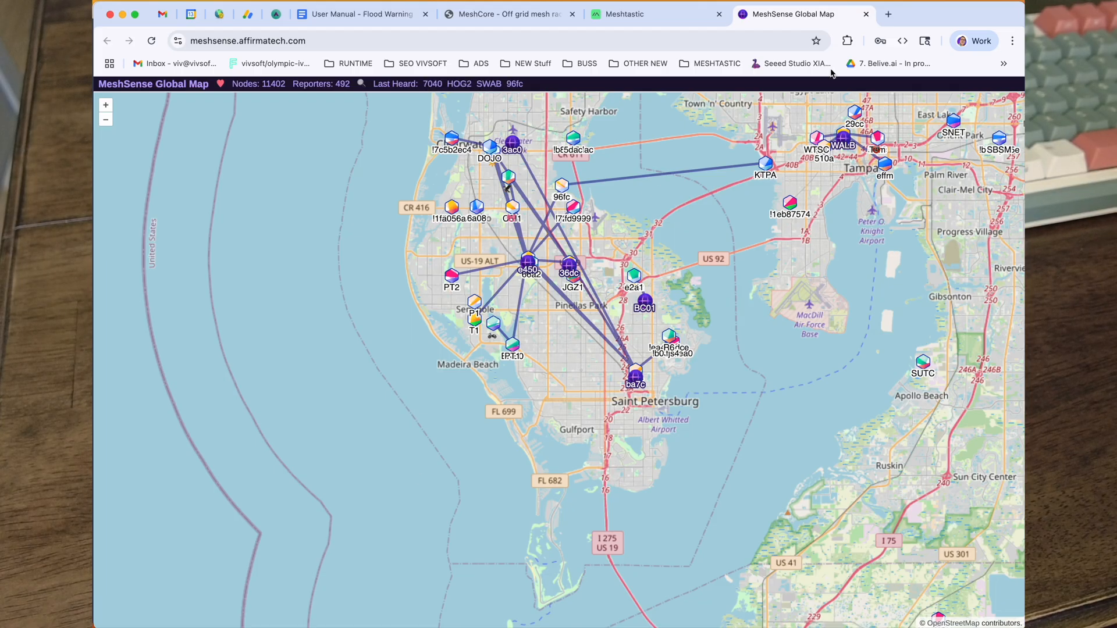
pyautogui.click(509, 14)
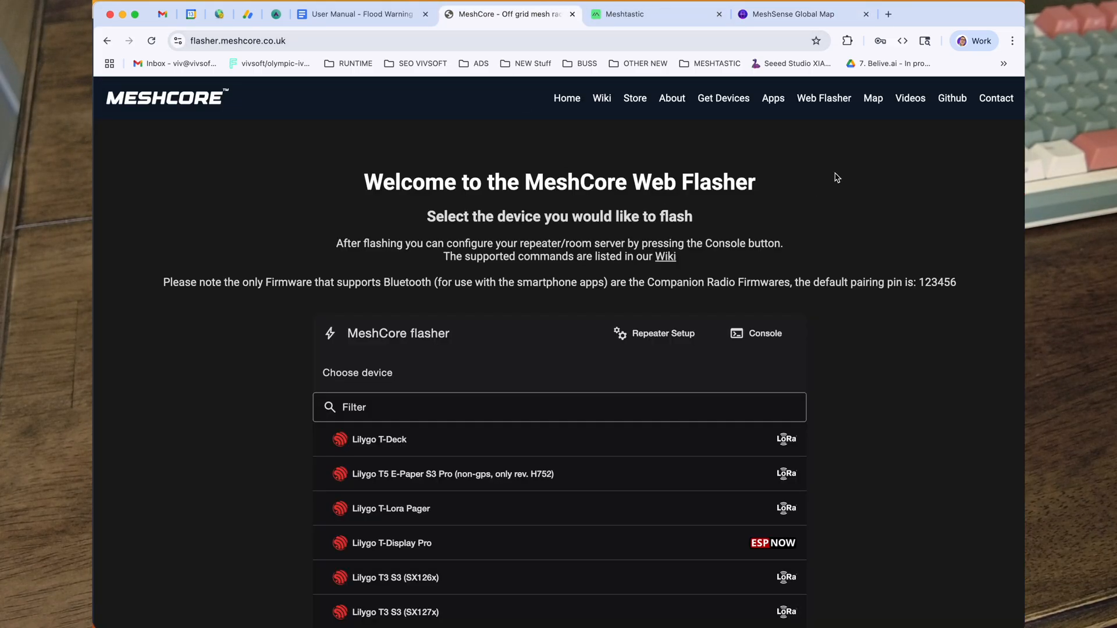
pyautogui.moveTo(872, 98)
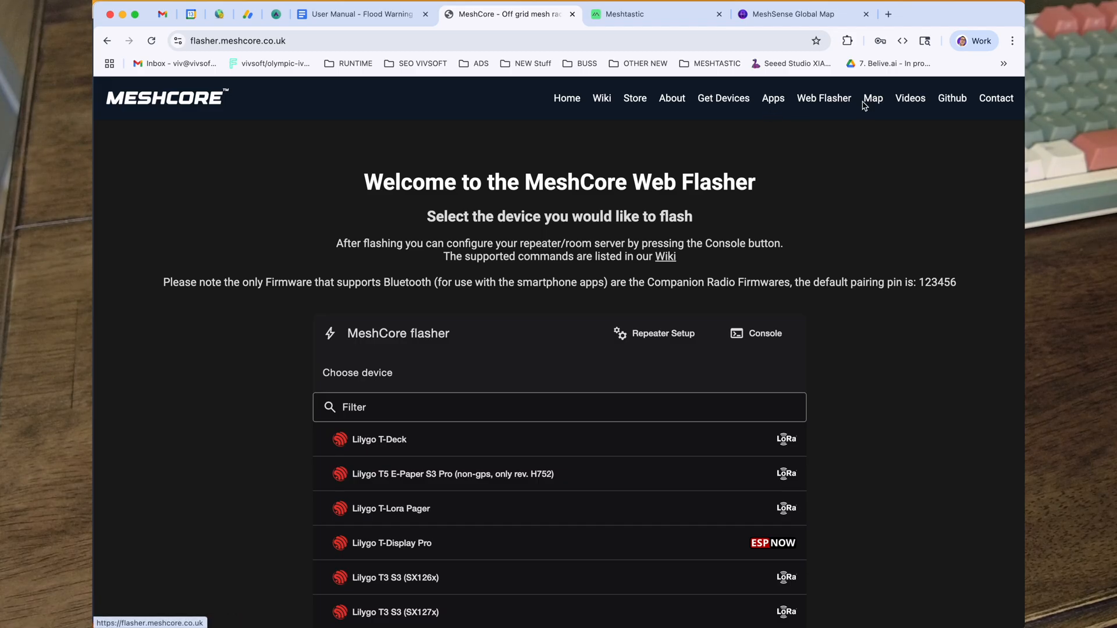
# - Open the Repeater / Room server USB setup window at config.meshcore.dev
pyautogui.click(824, 98)
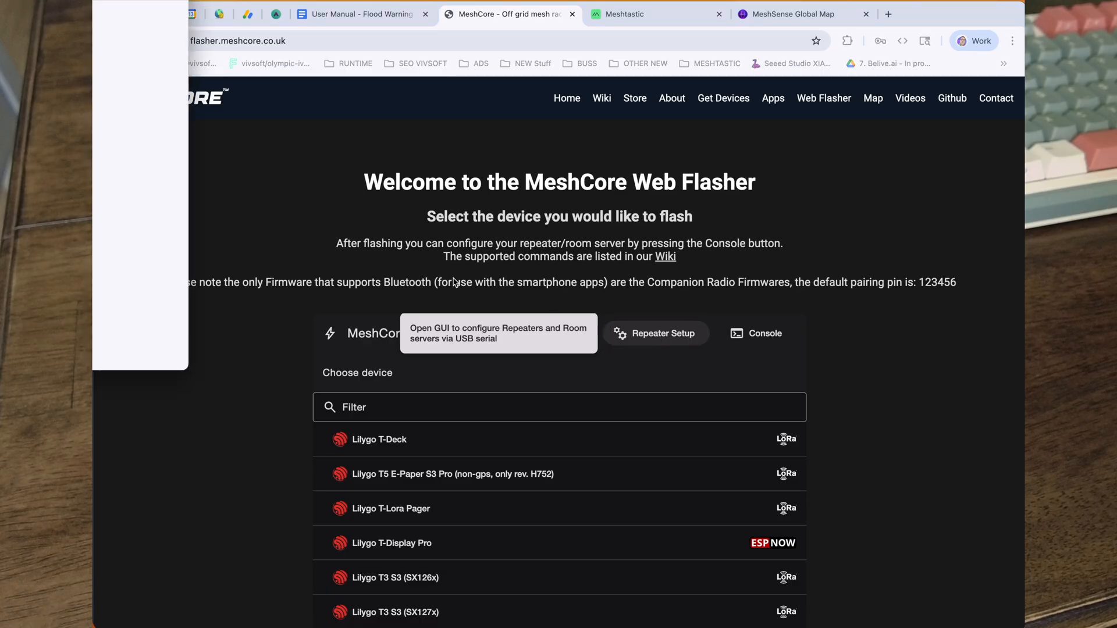
pyautogui.click(655, 333)
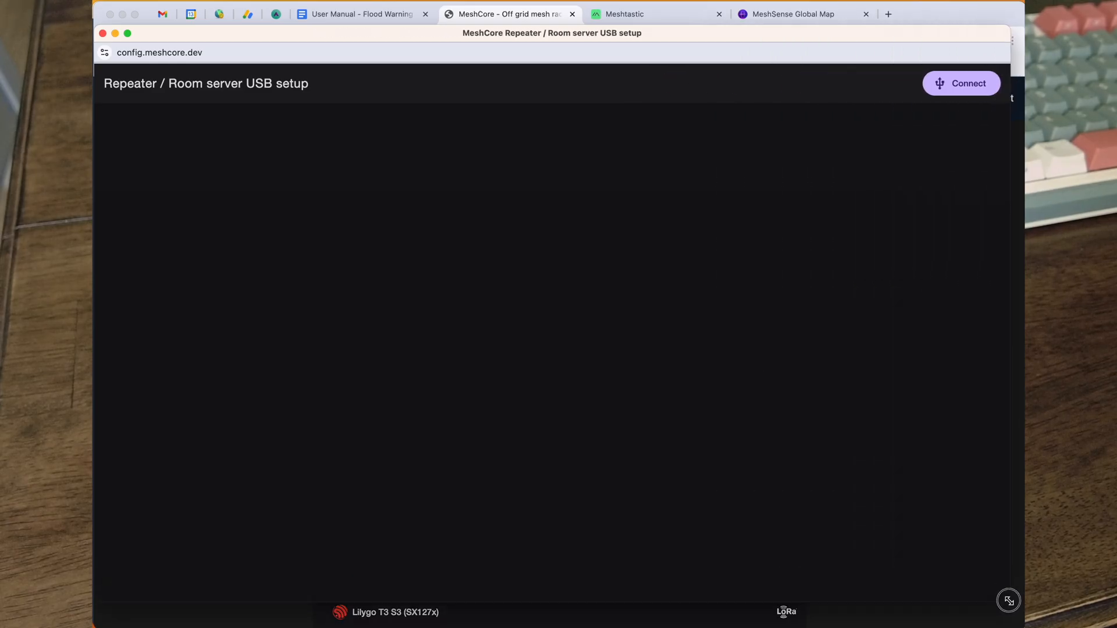
# - Connect to the room server over USB and view its location map without changes
pyautogui.click(961, 83)
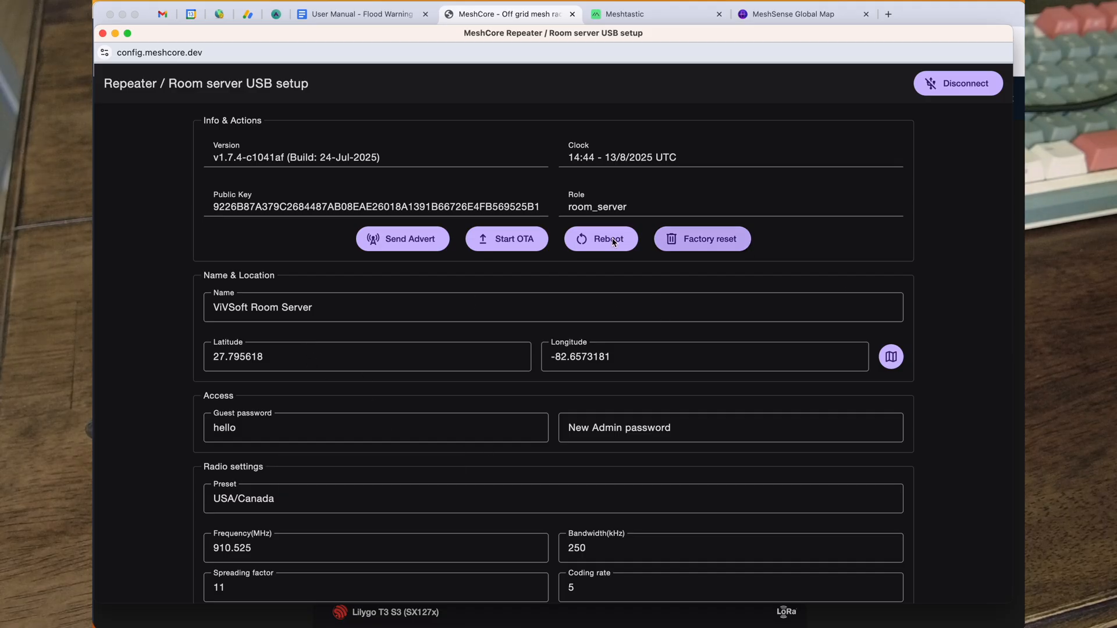
pyautogui.moveTo(403, 239)
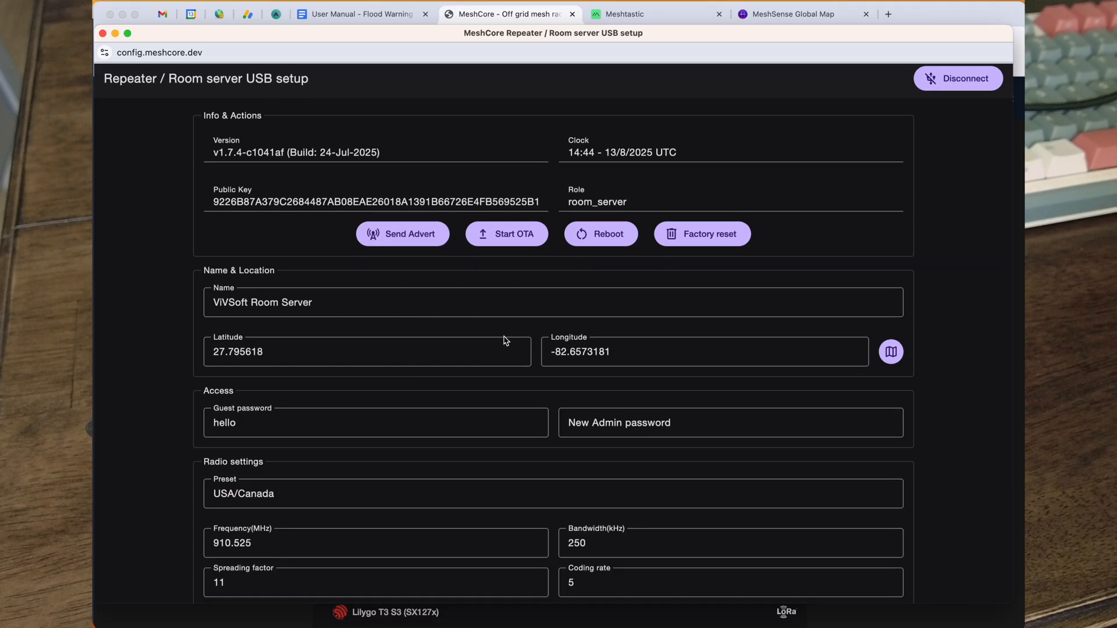
pyautogui.click(891, 352)
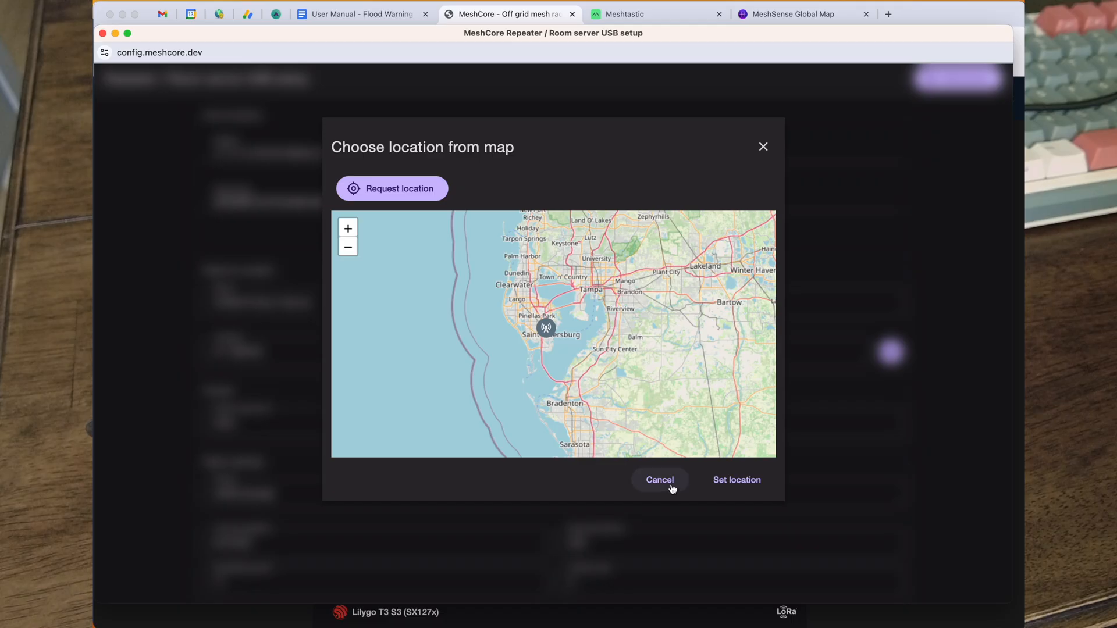
pyautogui.click(658, 479)
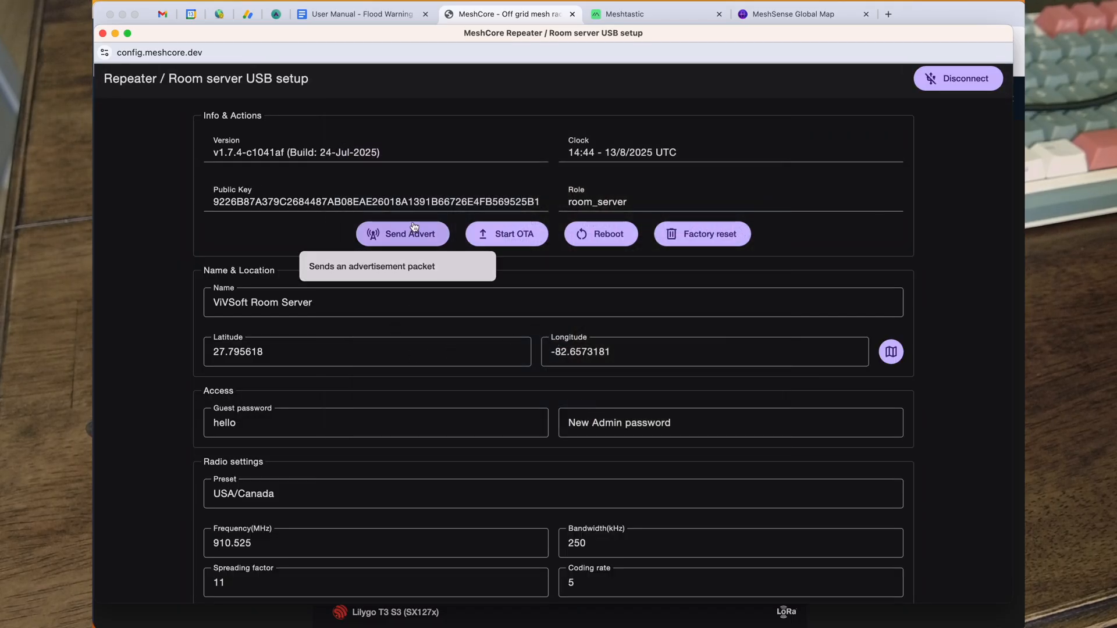
# - Send an advert, review Radio settings, and move to the Meshtastic homepage
pyautogui.click(402, 234)
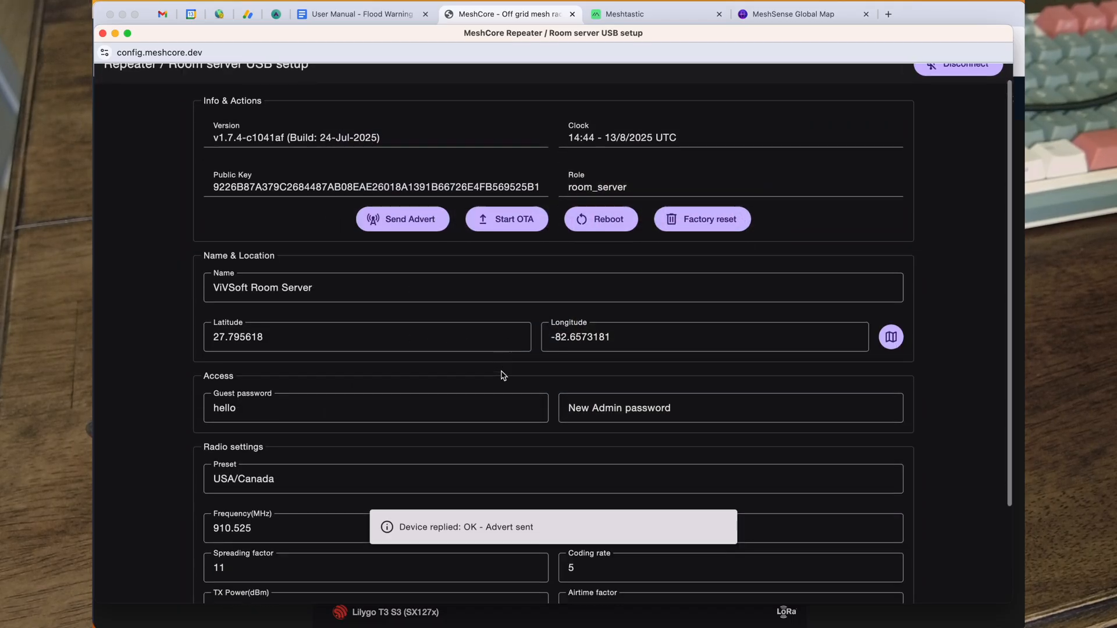
pyautogui.scroll(-3)
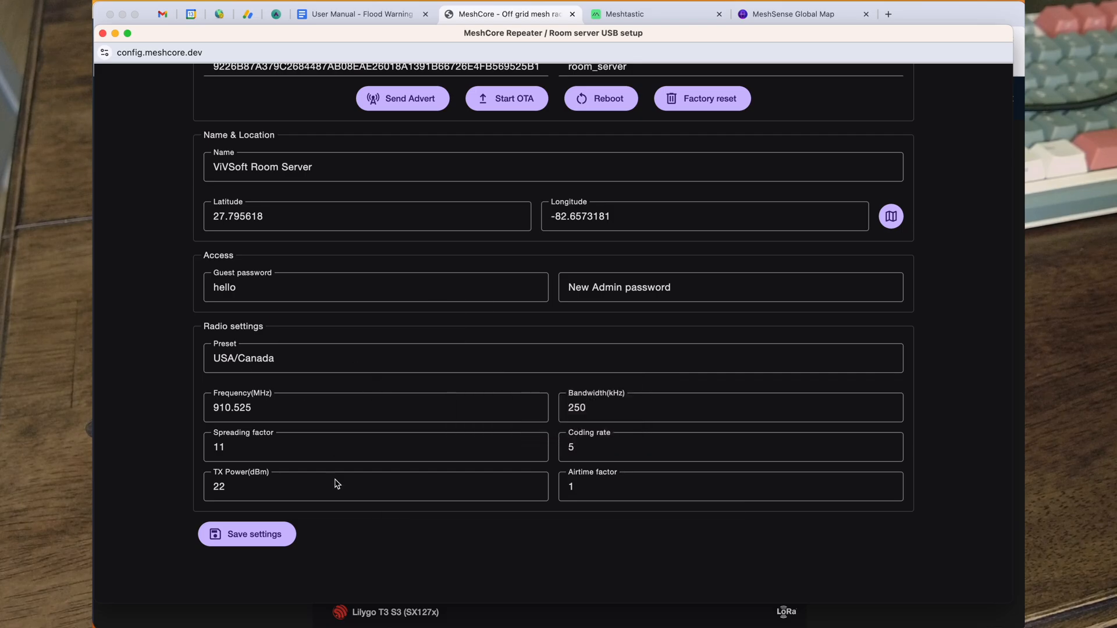
pyautogui.moveTo(239, 417)
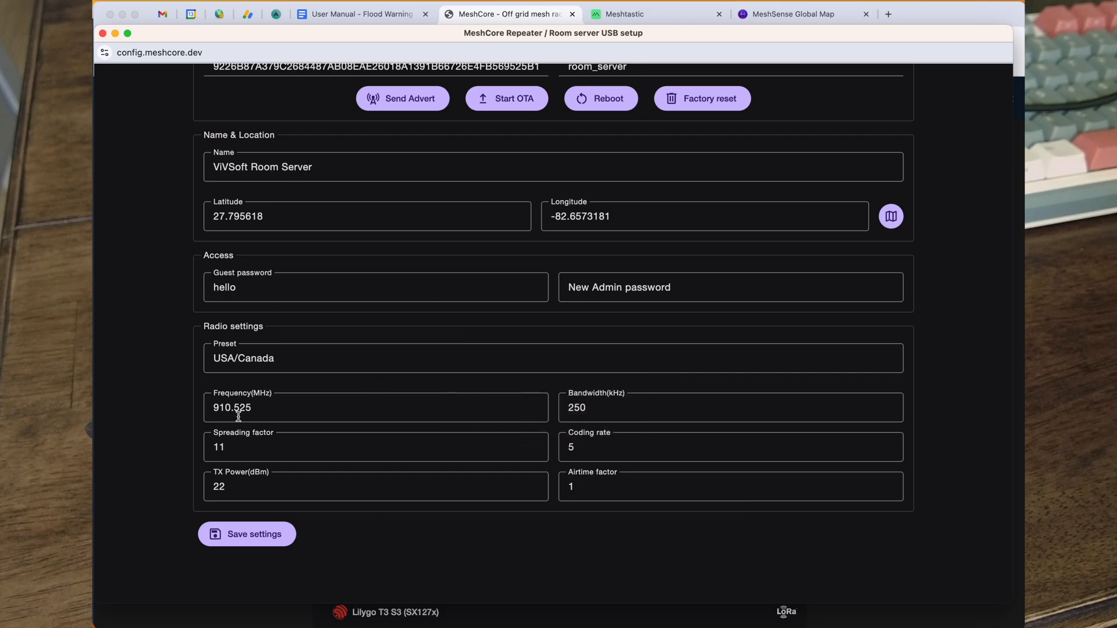
pyautogui.moveTo(303, 409)
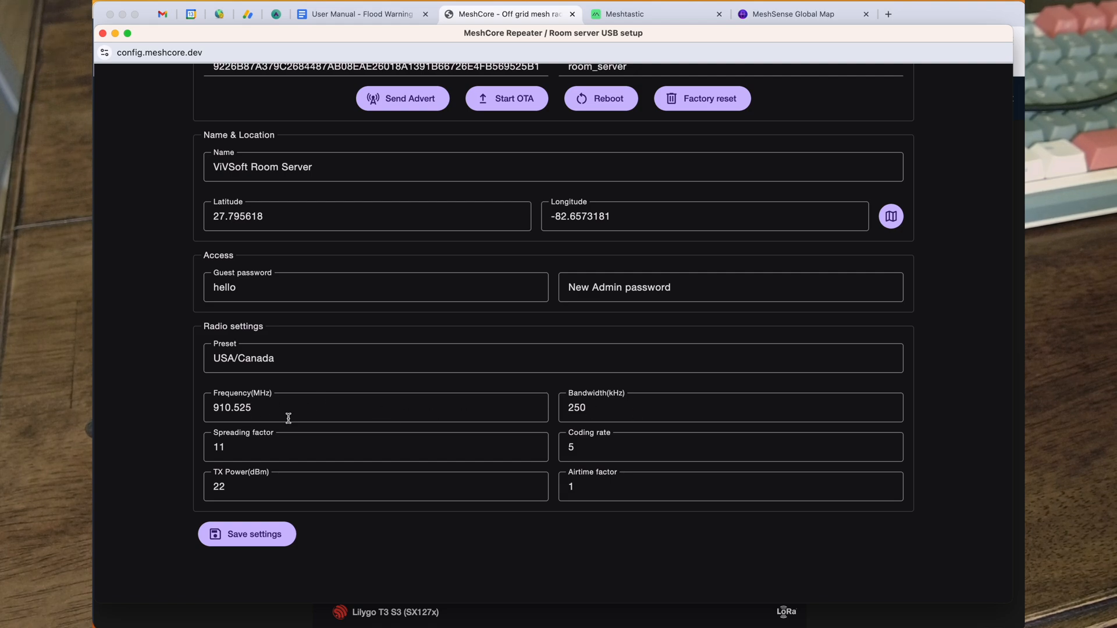
pyautogui.click(625, 14)
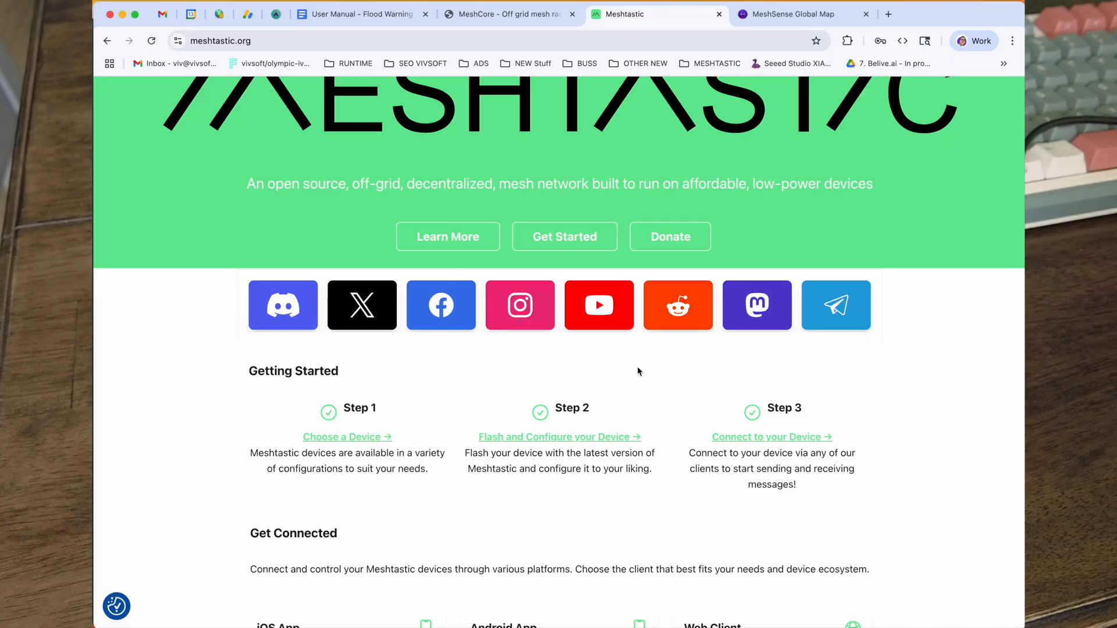
# - Start the Web Client and connect node d898 through a new Serial connection
pyautogui.scroll(-3)
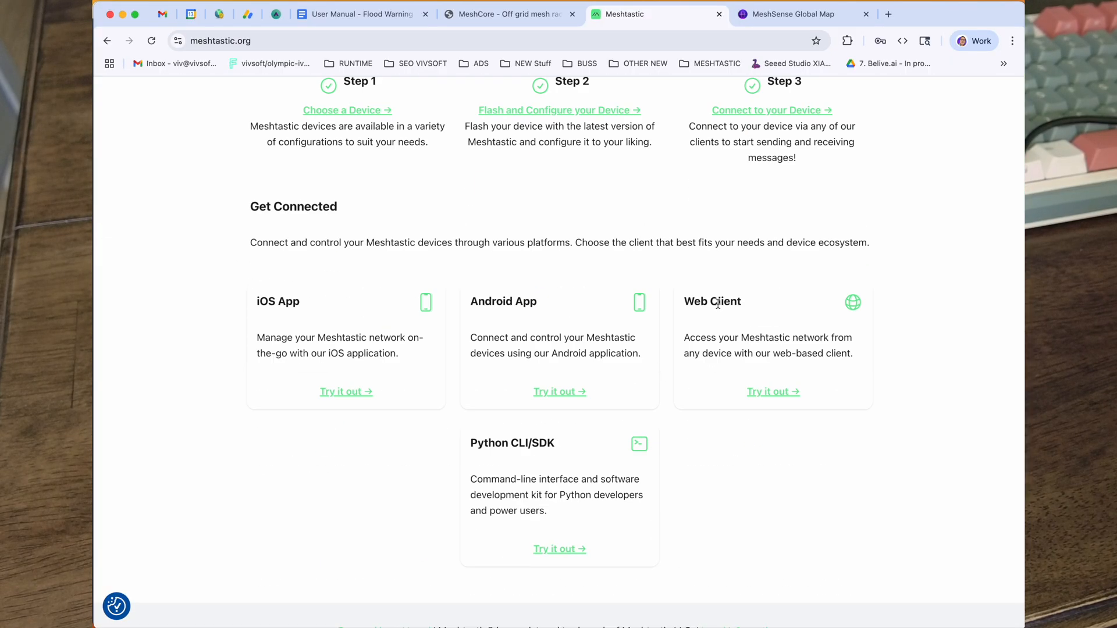
pyautogui.click(773, 391)
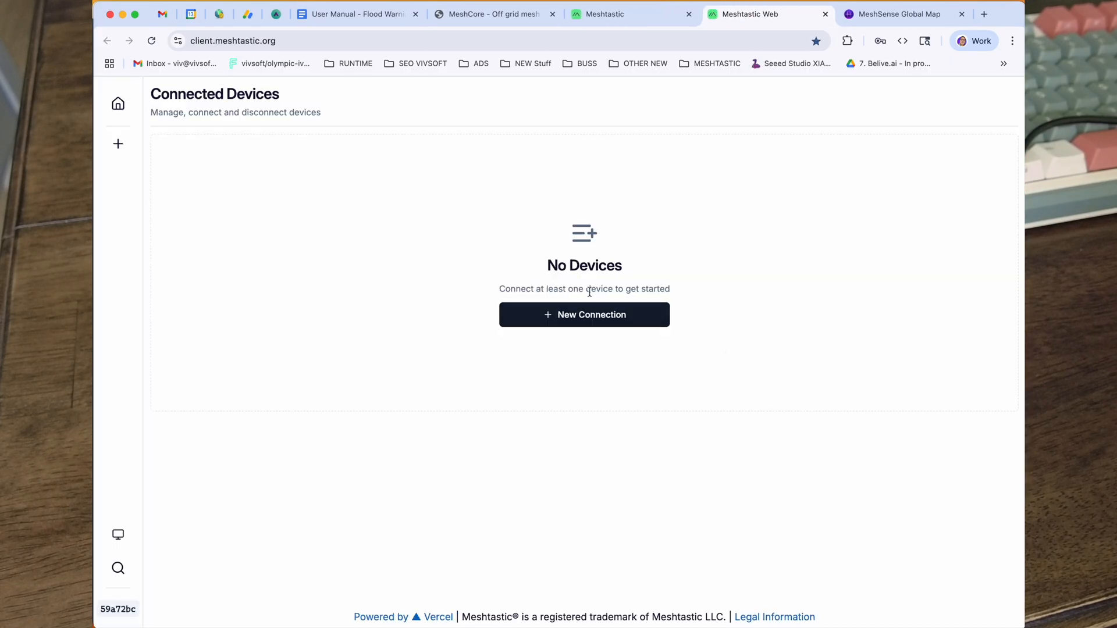
pyautogui.click(583, 314)
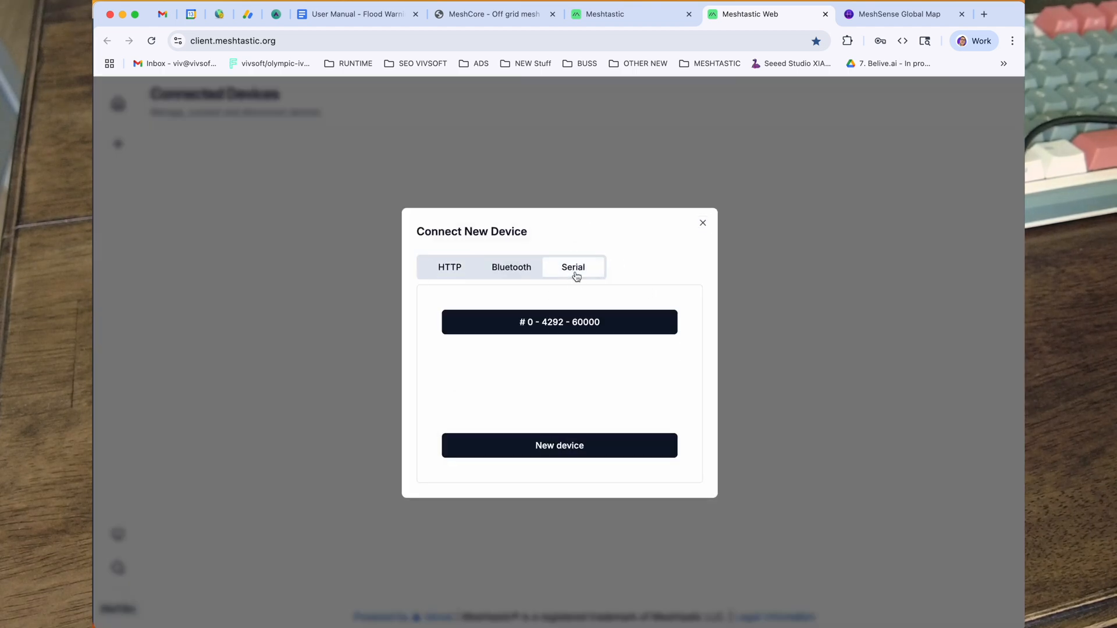
pyautogui.click(559, 321)
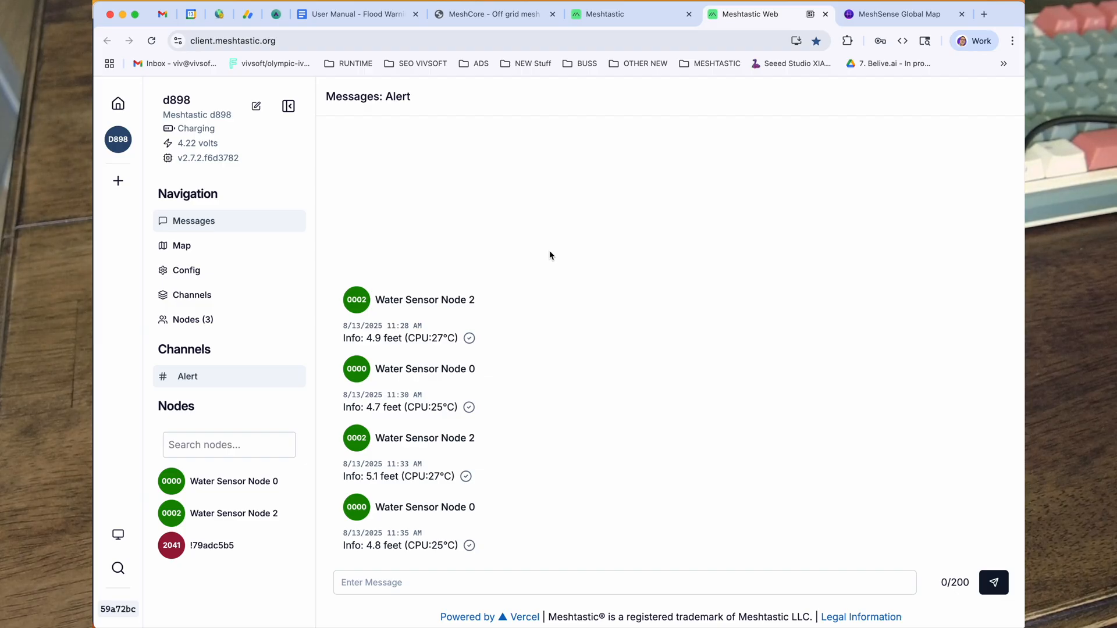
pyautogui.moveTo(556, 259)
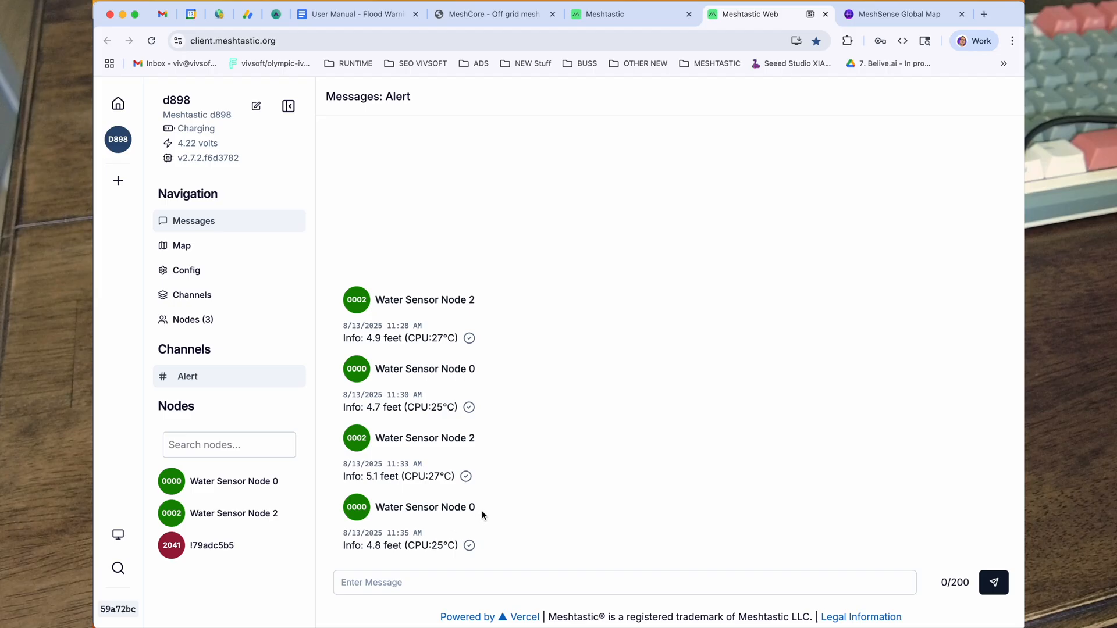
pyautogui.doubleClick(424, 507)
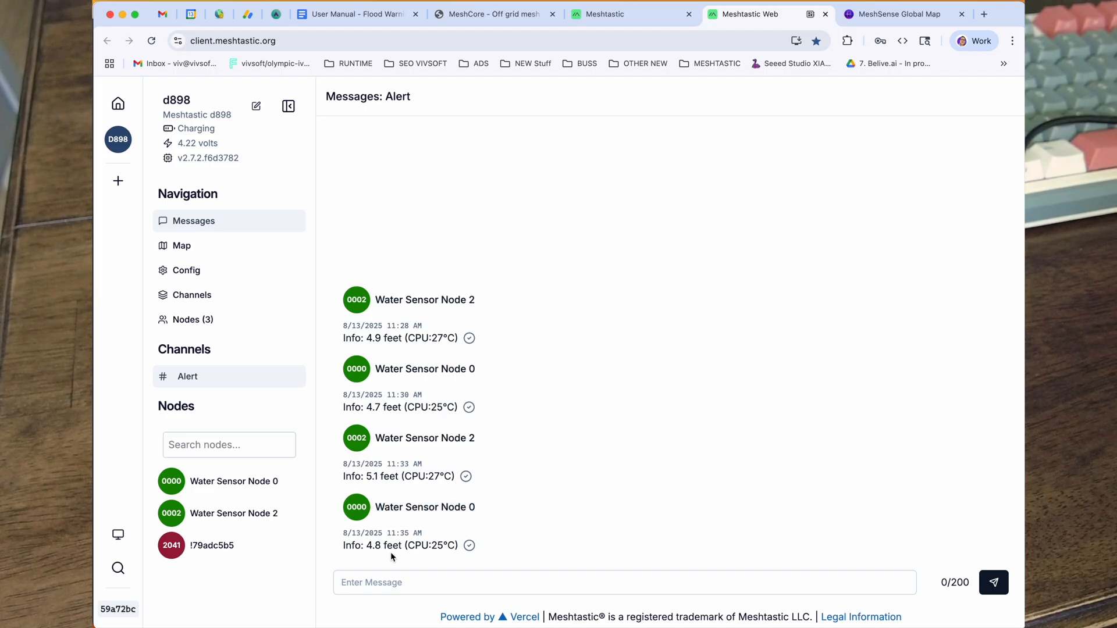
pyautogui.doubleClick(378, 545)
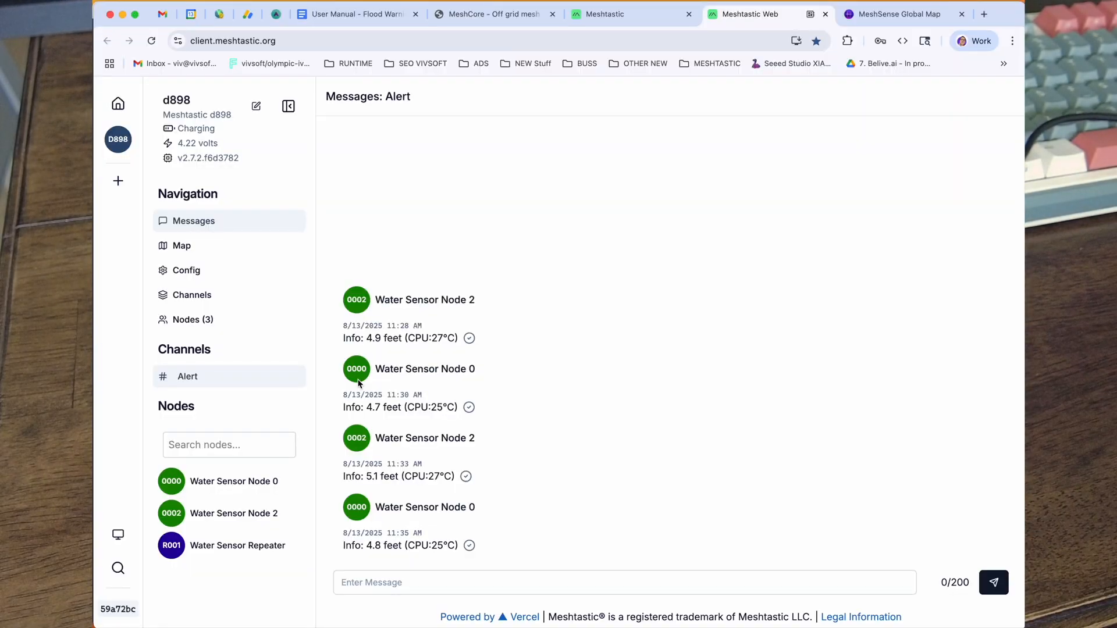
pyautogui.moveTo(474, 460)
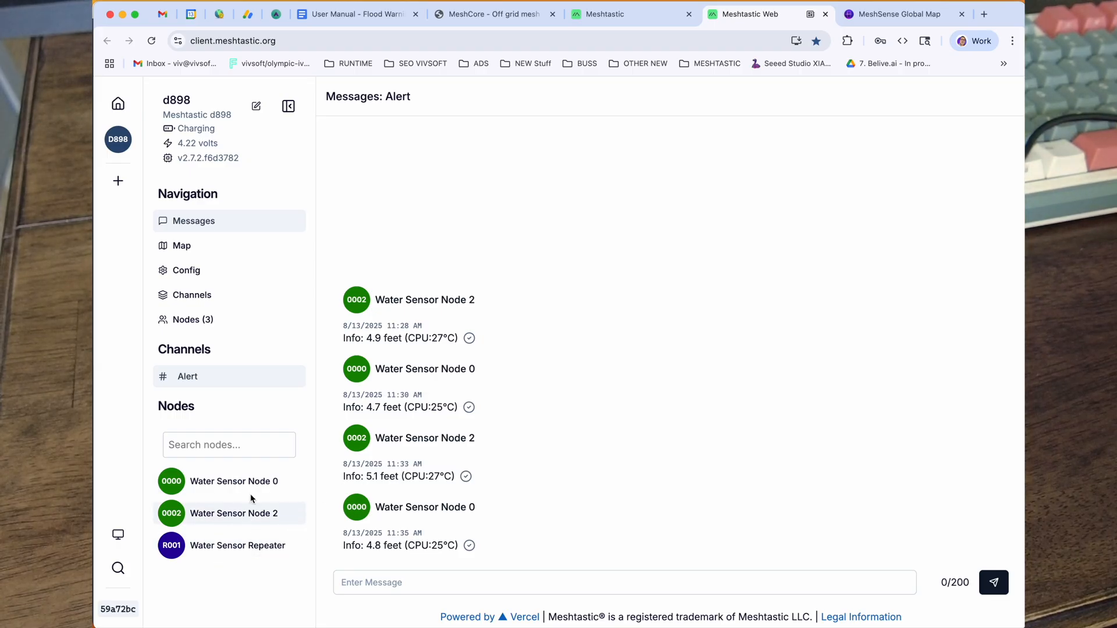
pyautogui.moveTo(435, 521)
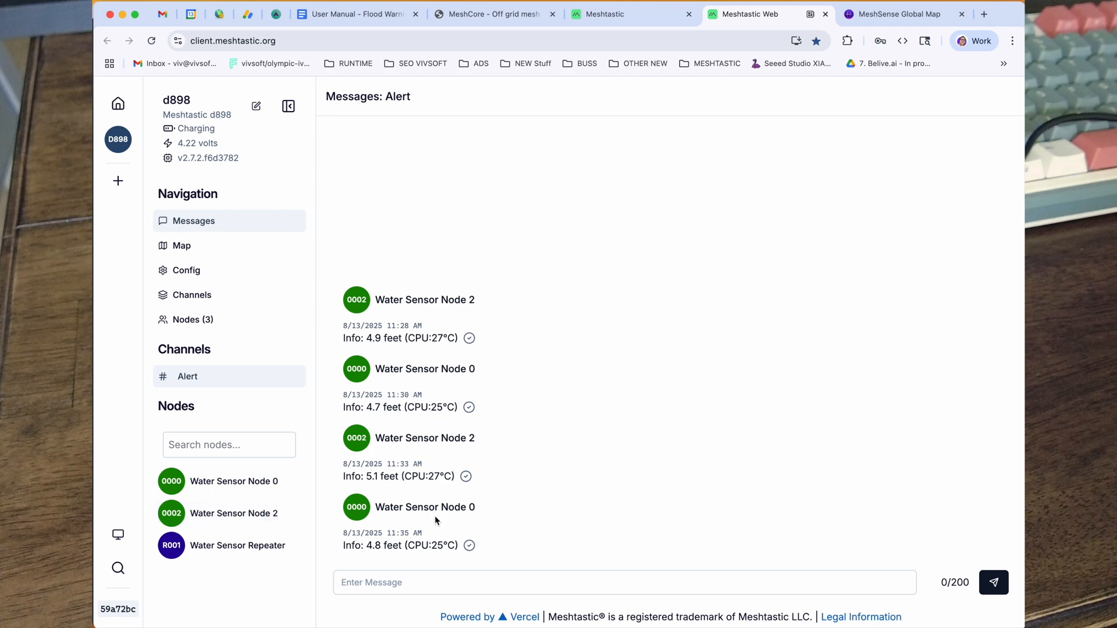
pyautogui.moveTo(378, 490)
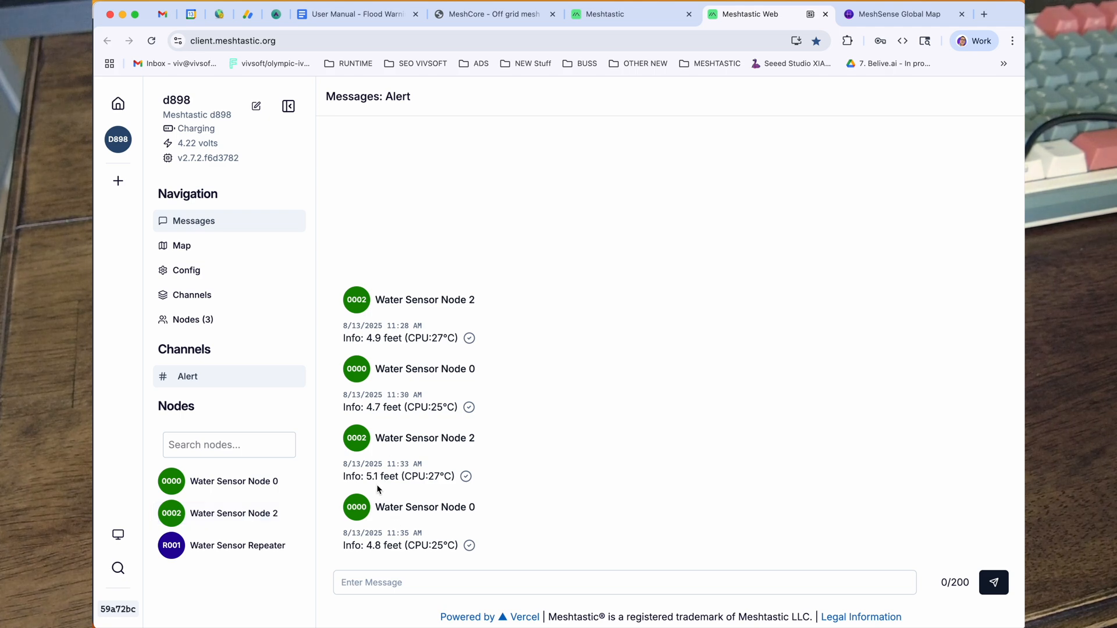
pyautogui.moveTo(433, 366)
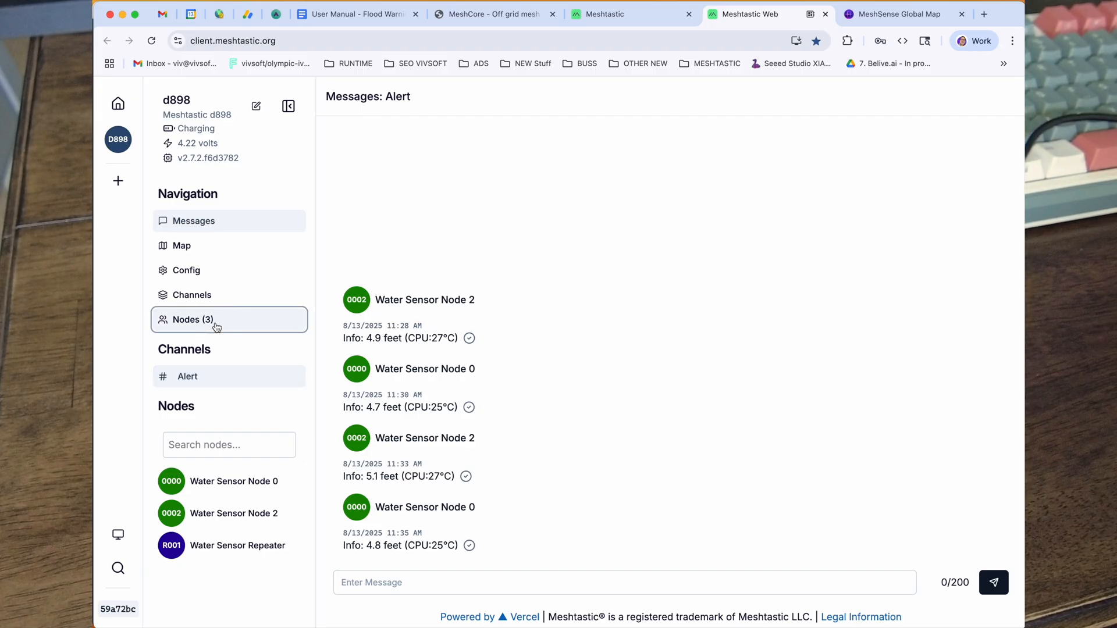
# - Show the Nodes (3) table listing the repeater and both water sensors
pyautogui.click(190, 319)
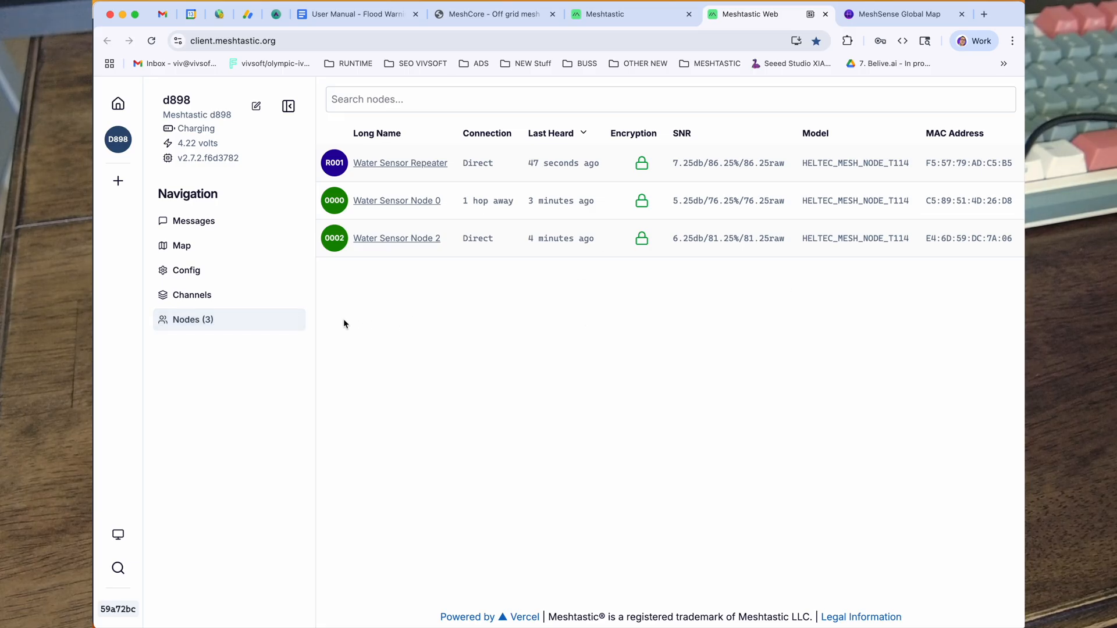
pyautogui.moveTo(878, 162)
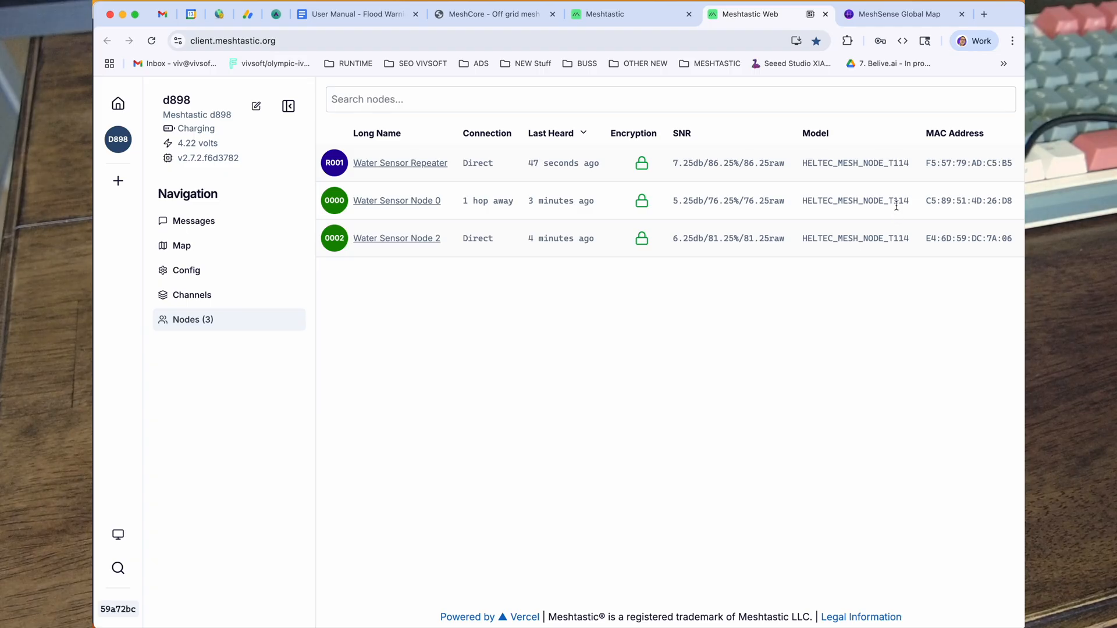
pyautogui.moveTo(295, 347)
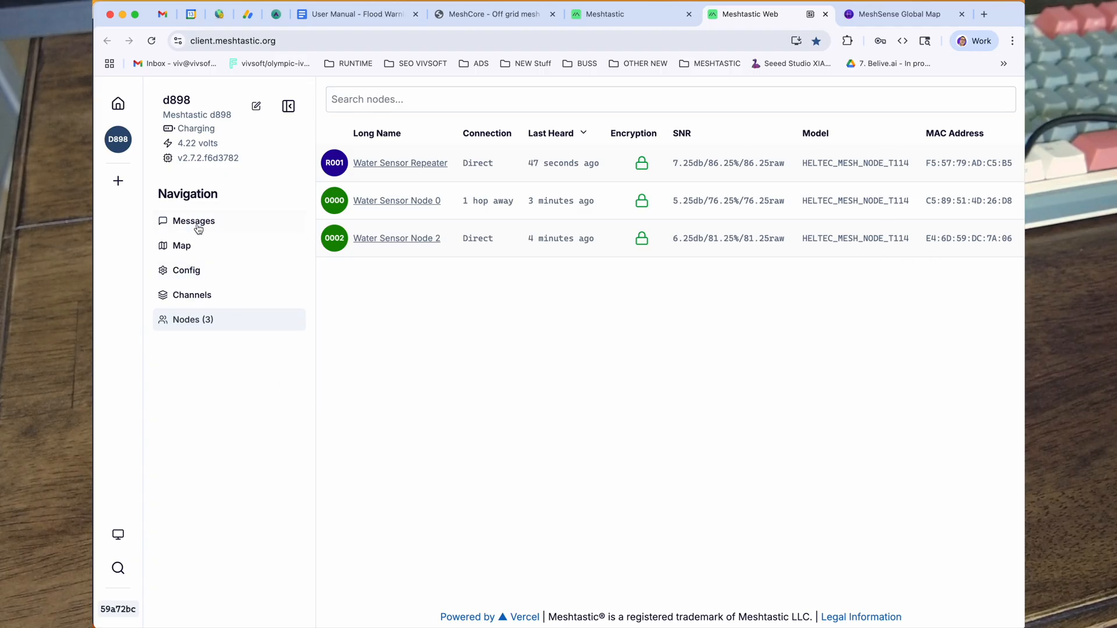
pyautogui.click(193, 221)
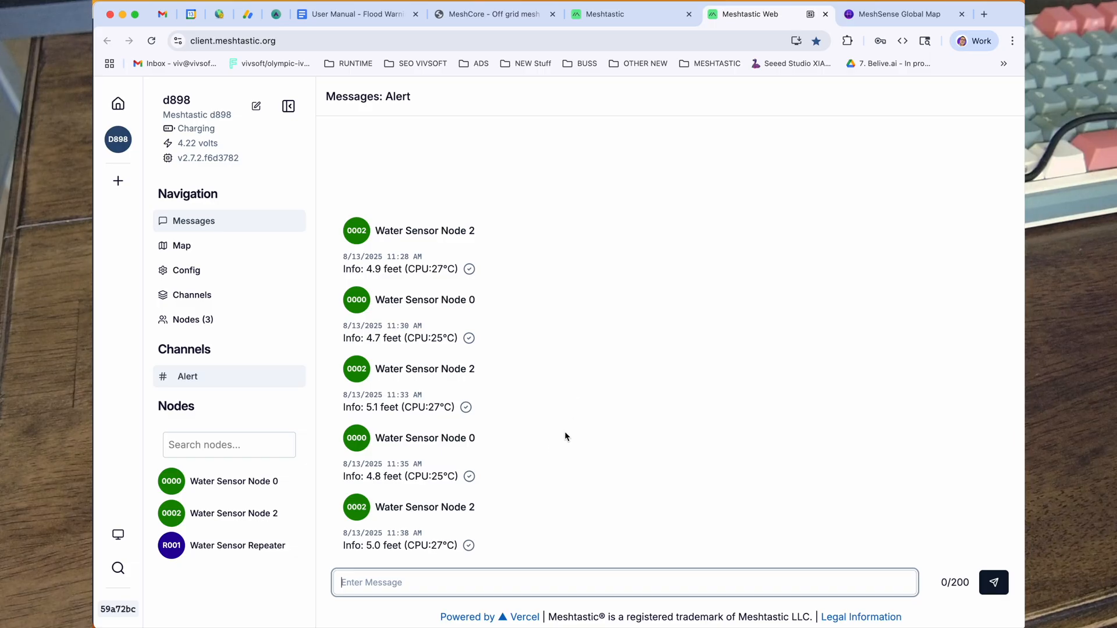
pyautogui.moveTo(581, 521)
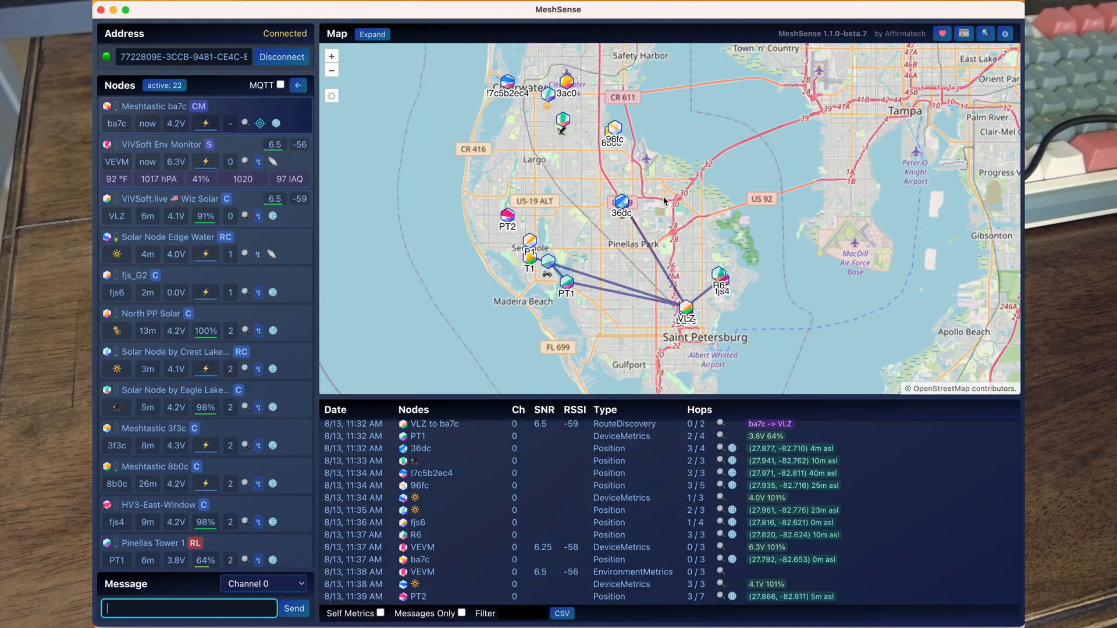
pyautogui.moveTo(674, 279)
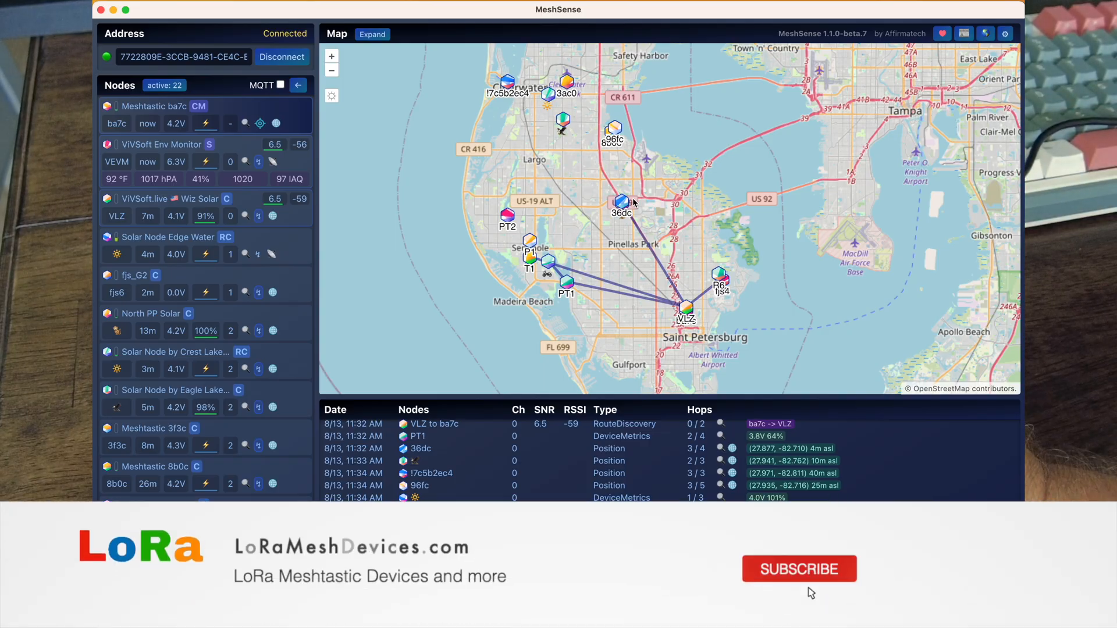
# - Inspect the MeshSense map and node list, then return to Meshtastic Web's Alert channel
pyautogui.click(799, 569)
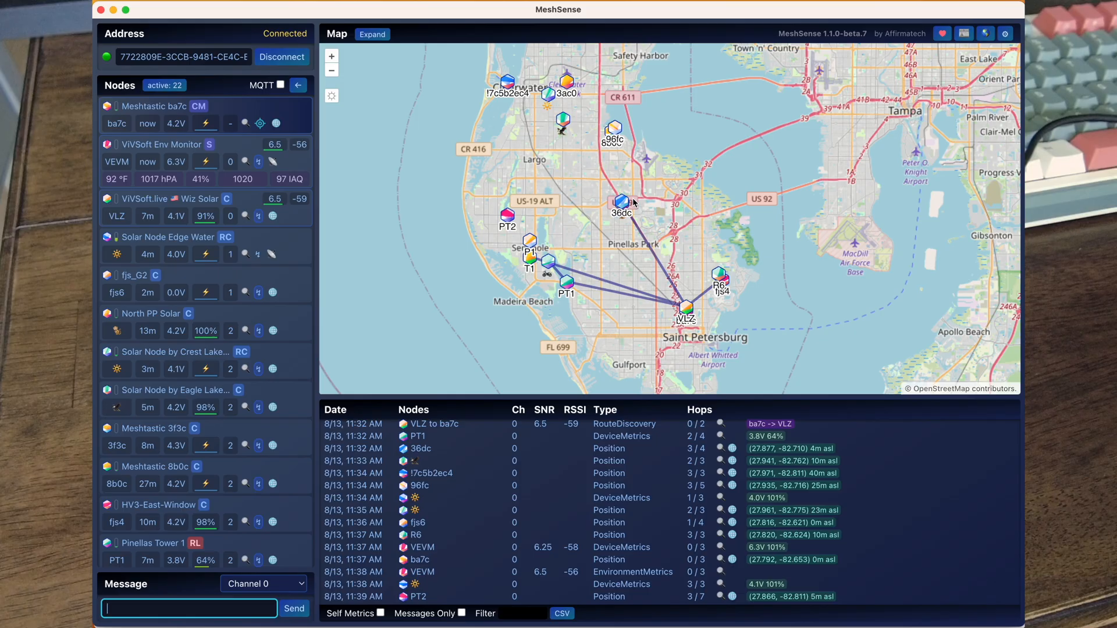
pyautogui.click(746, 14)
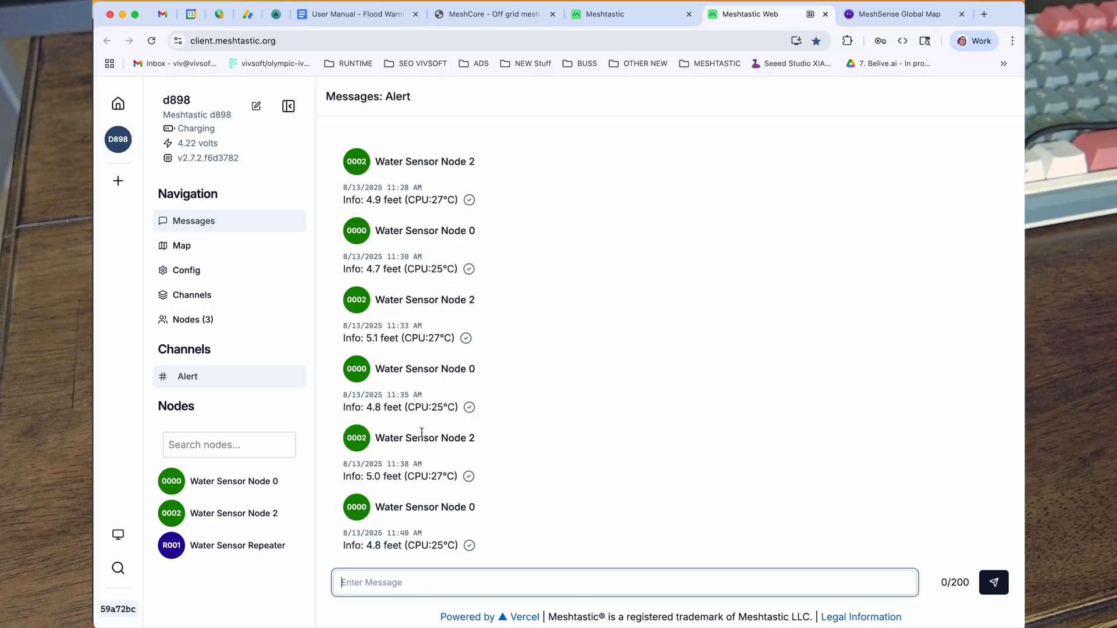
pyautogui.moveTo(329, 143)
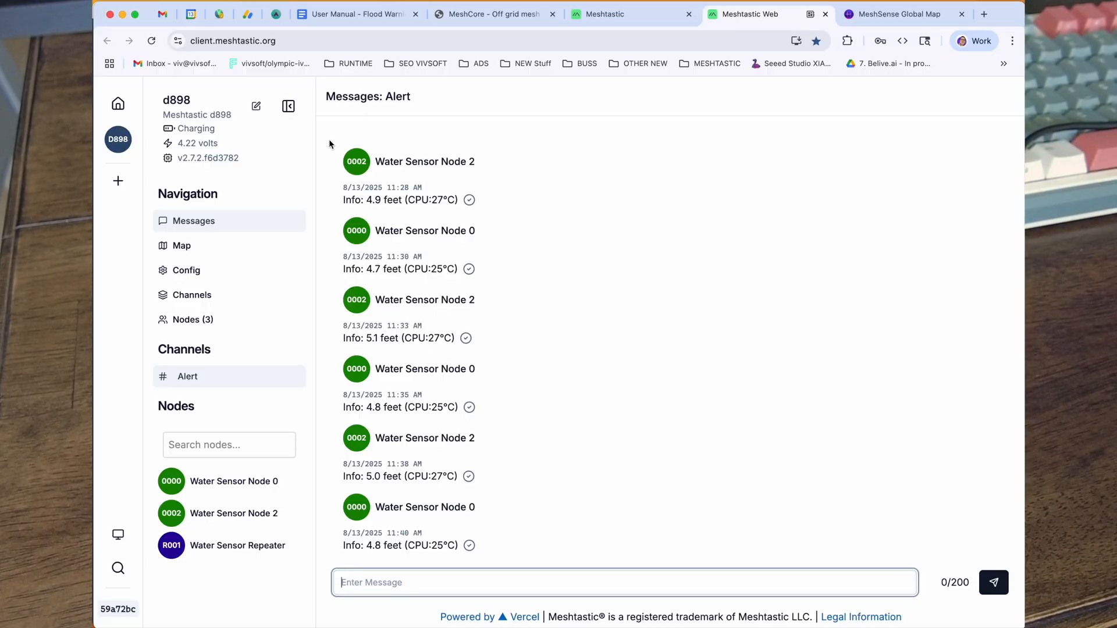
# - Pass through the Meshtastic homepage to the MeshCore Web Flasher device list
pyautogui.click(606, 14)
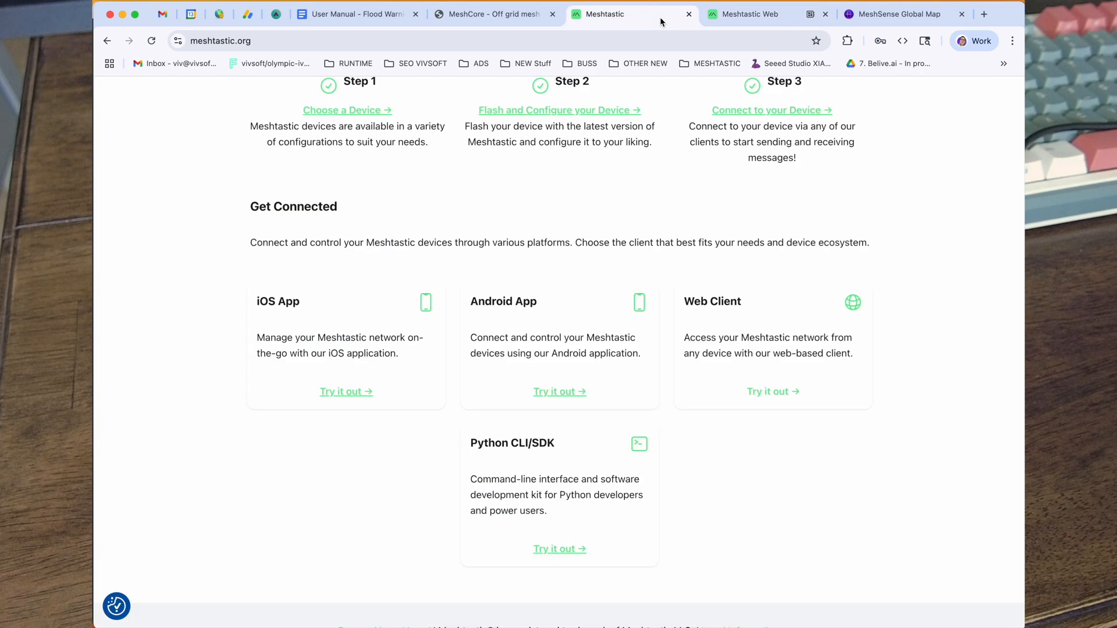
pyautogui.click(494, 13)
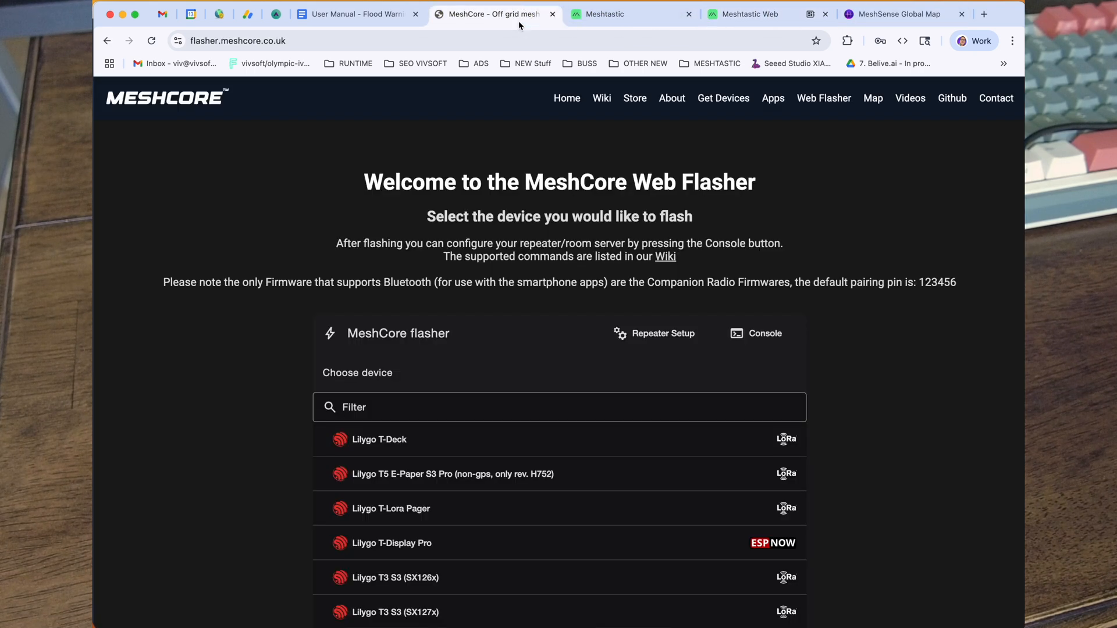